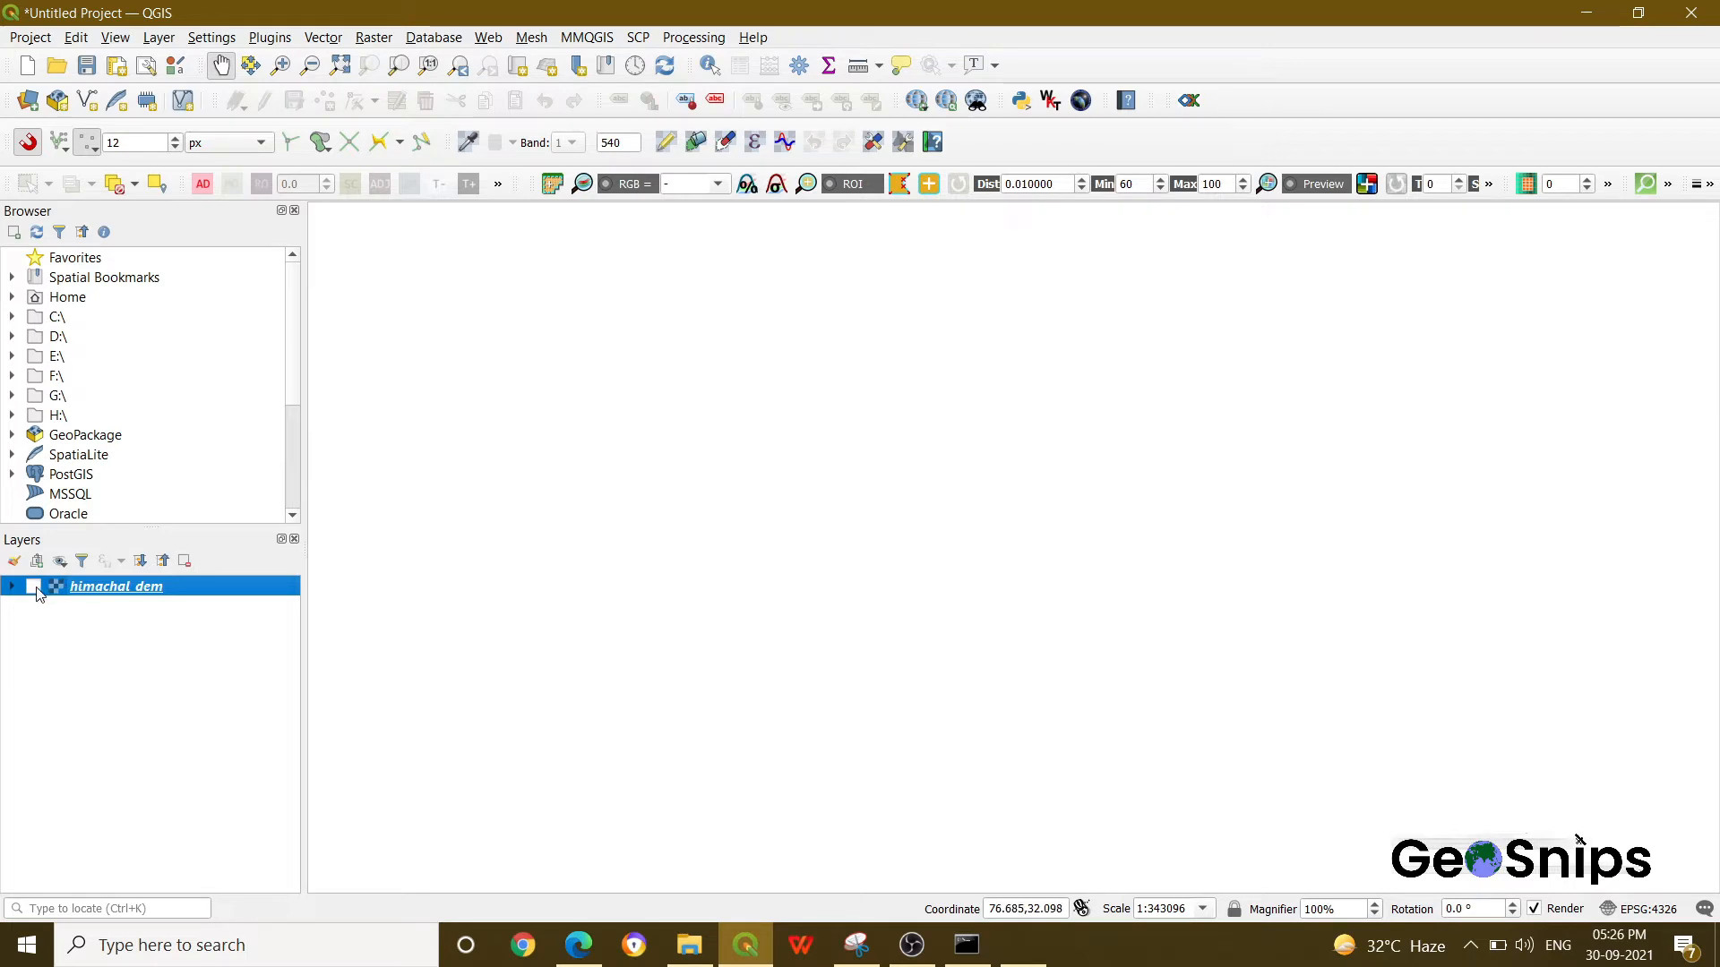
Switch on the himachal_dem layer so its grayscale terrain fills the map.
click(34, 588)
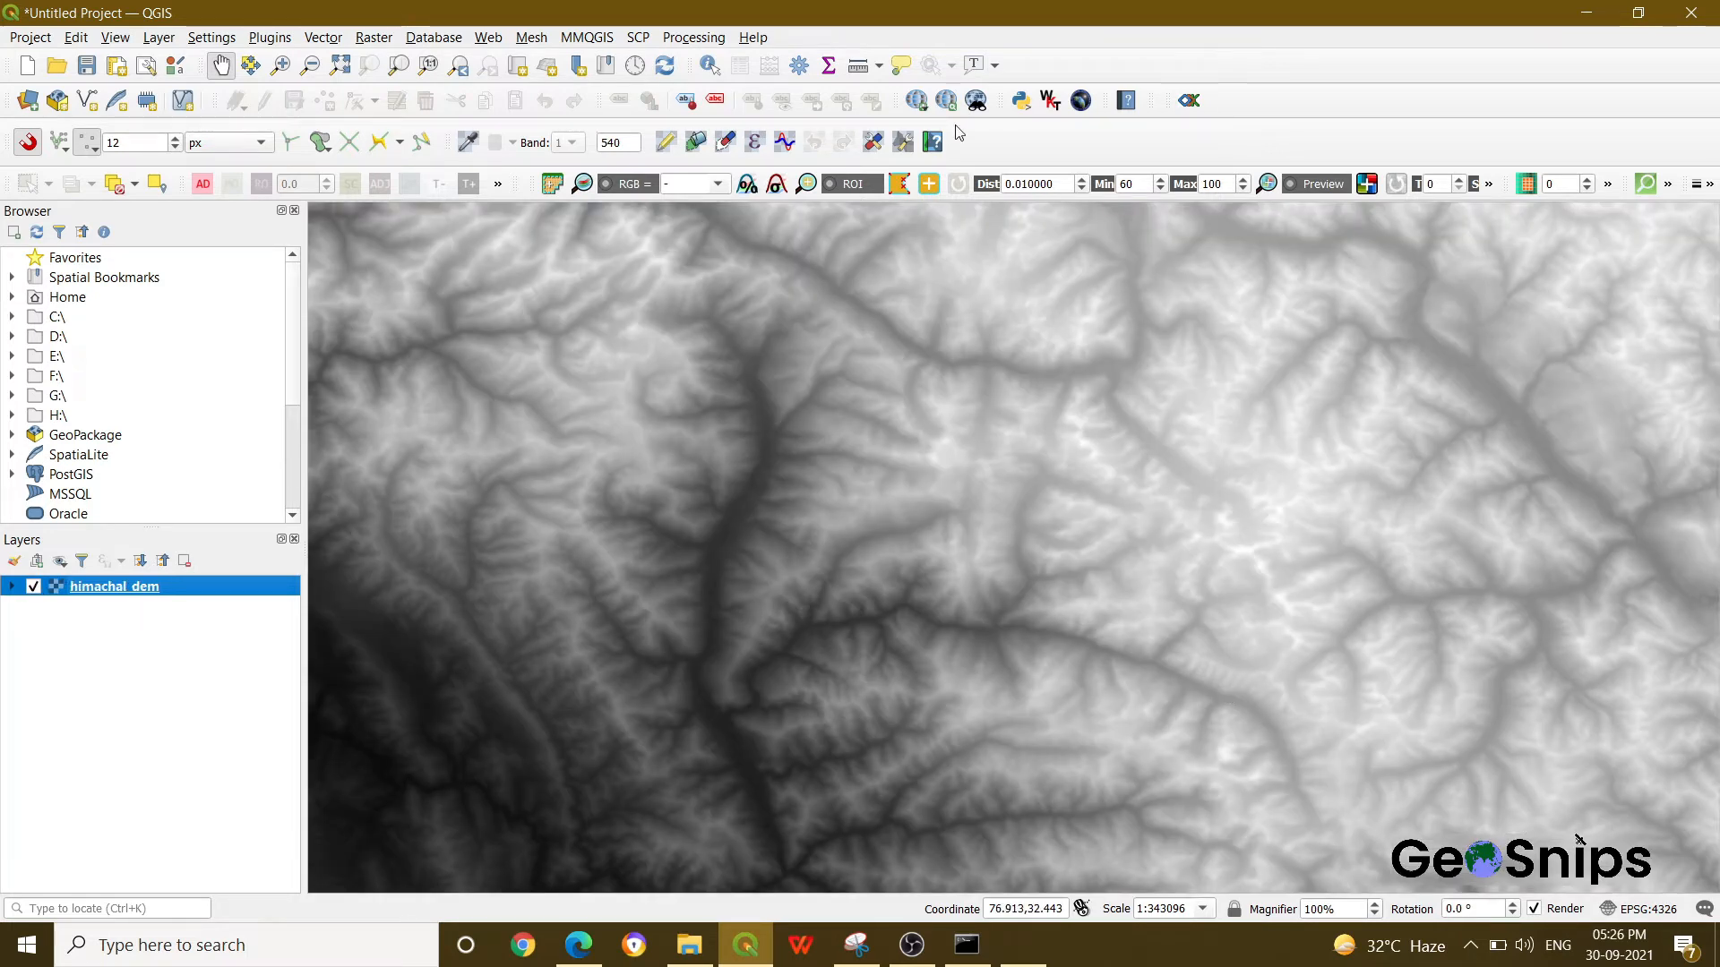
click(271, 36)
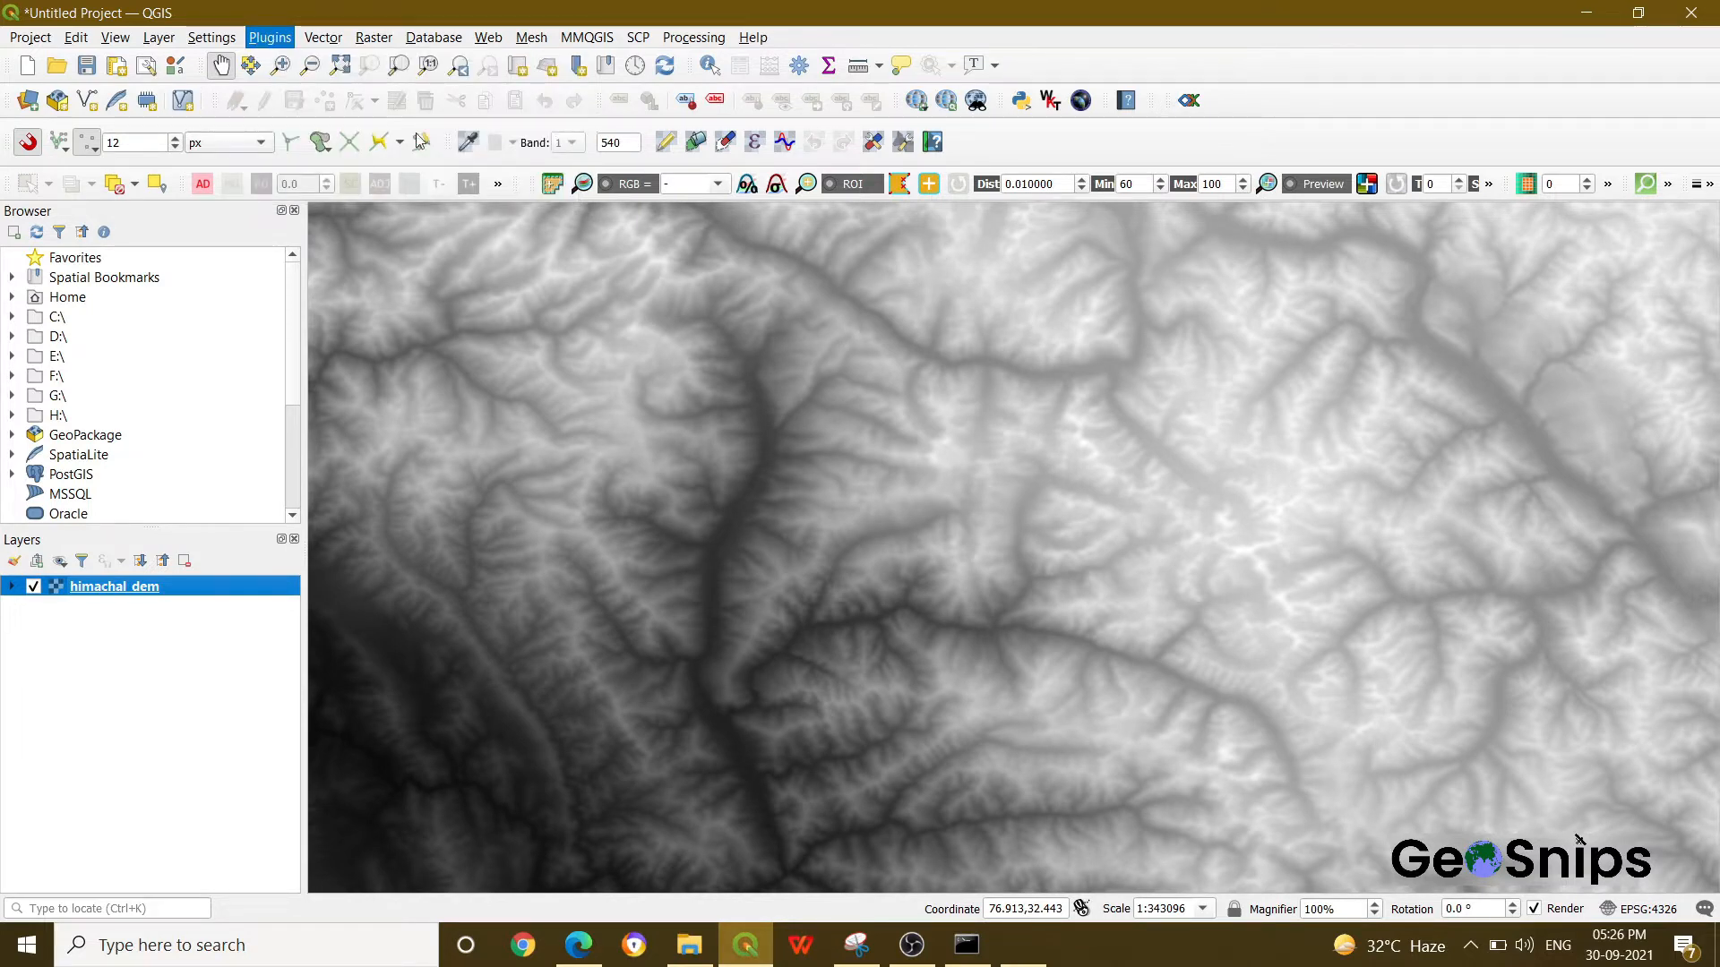
mouse_move(784, 368)
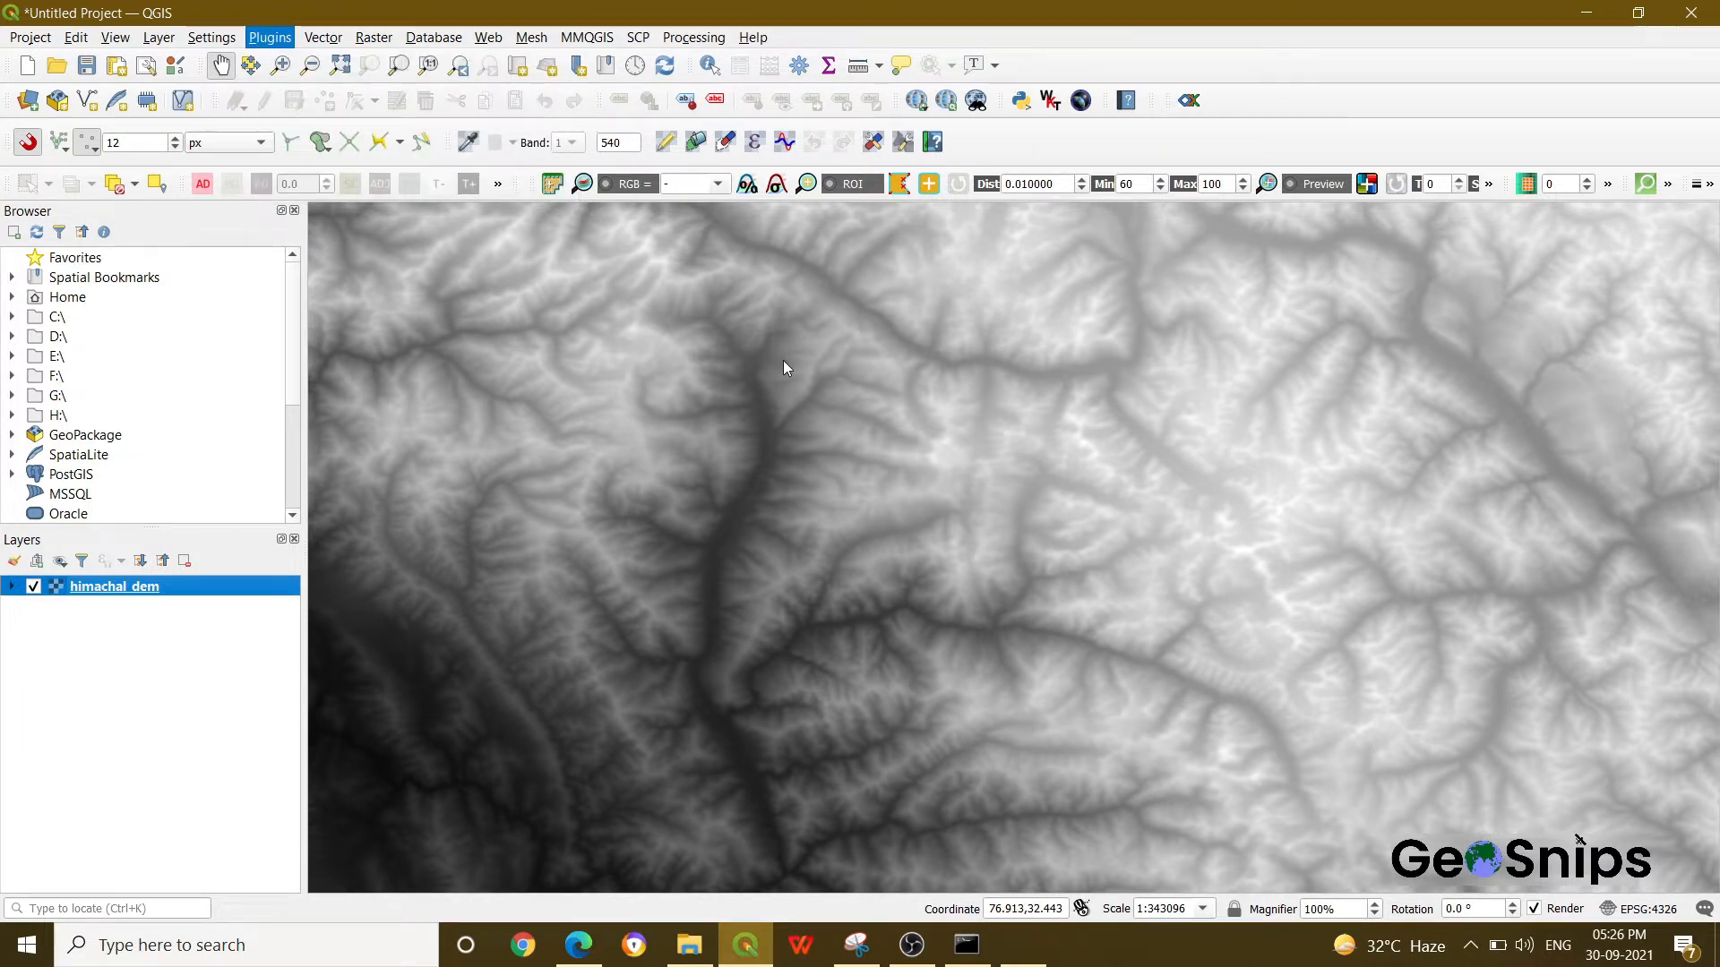
click(268, 36)
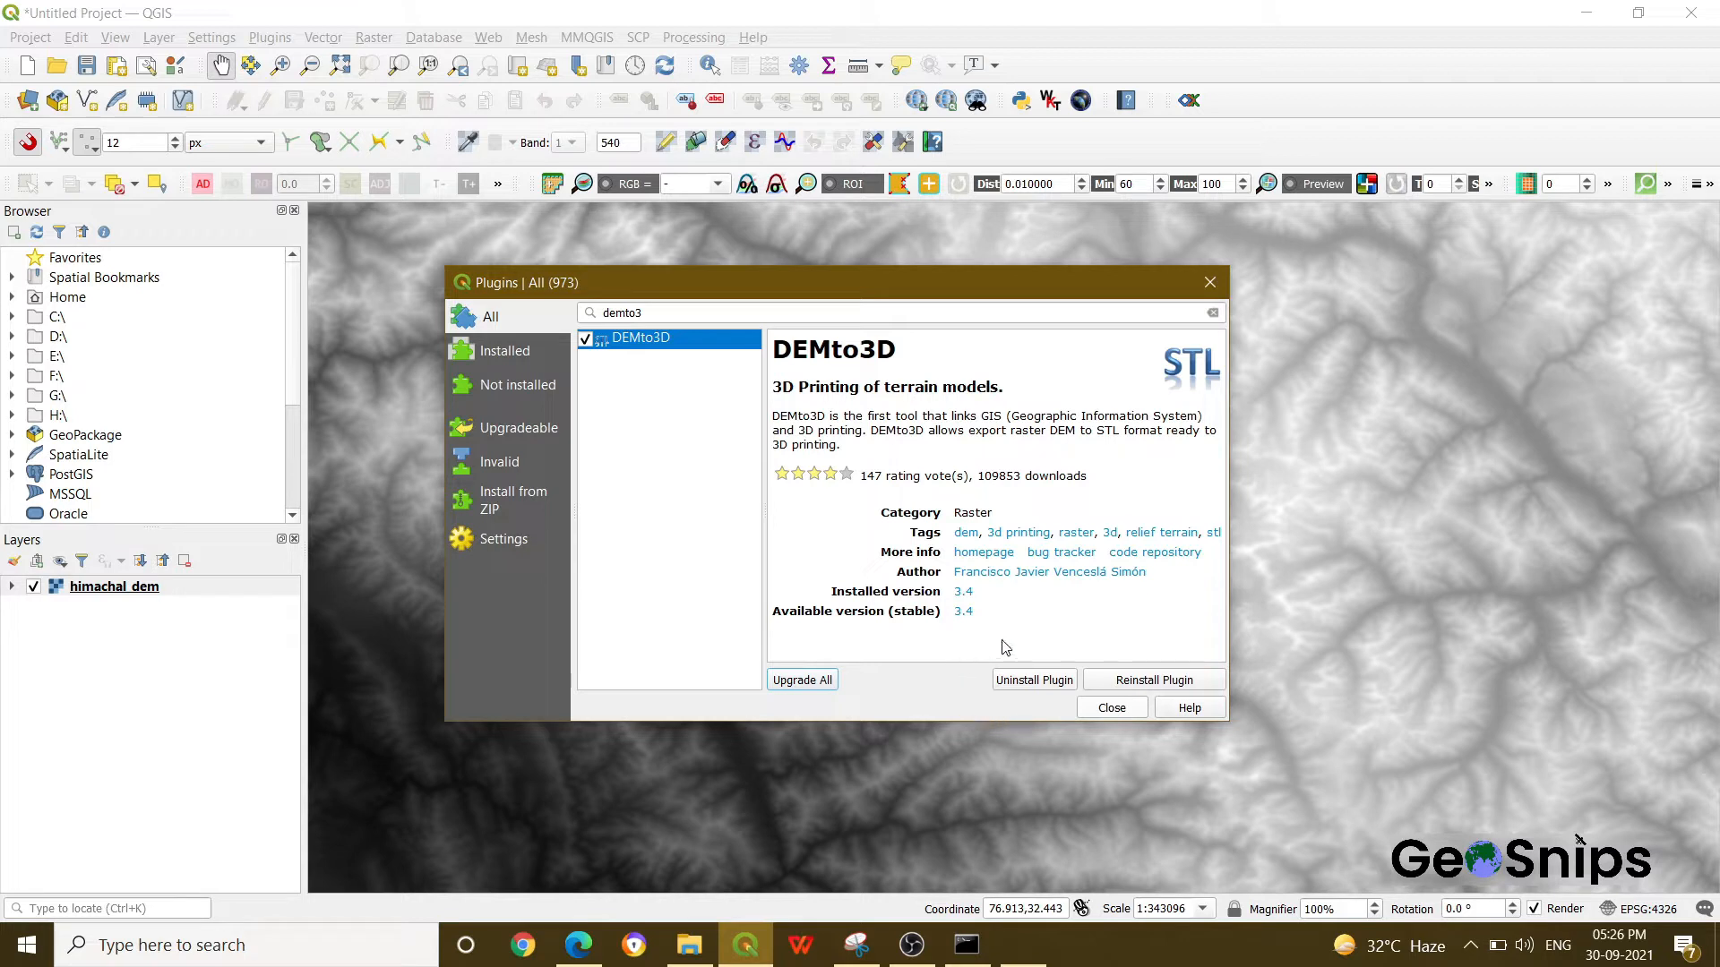
mouse_move(987, 670)
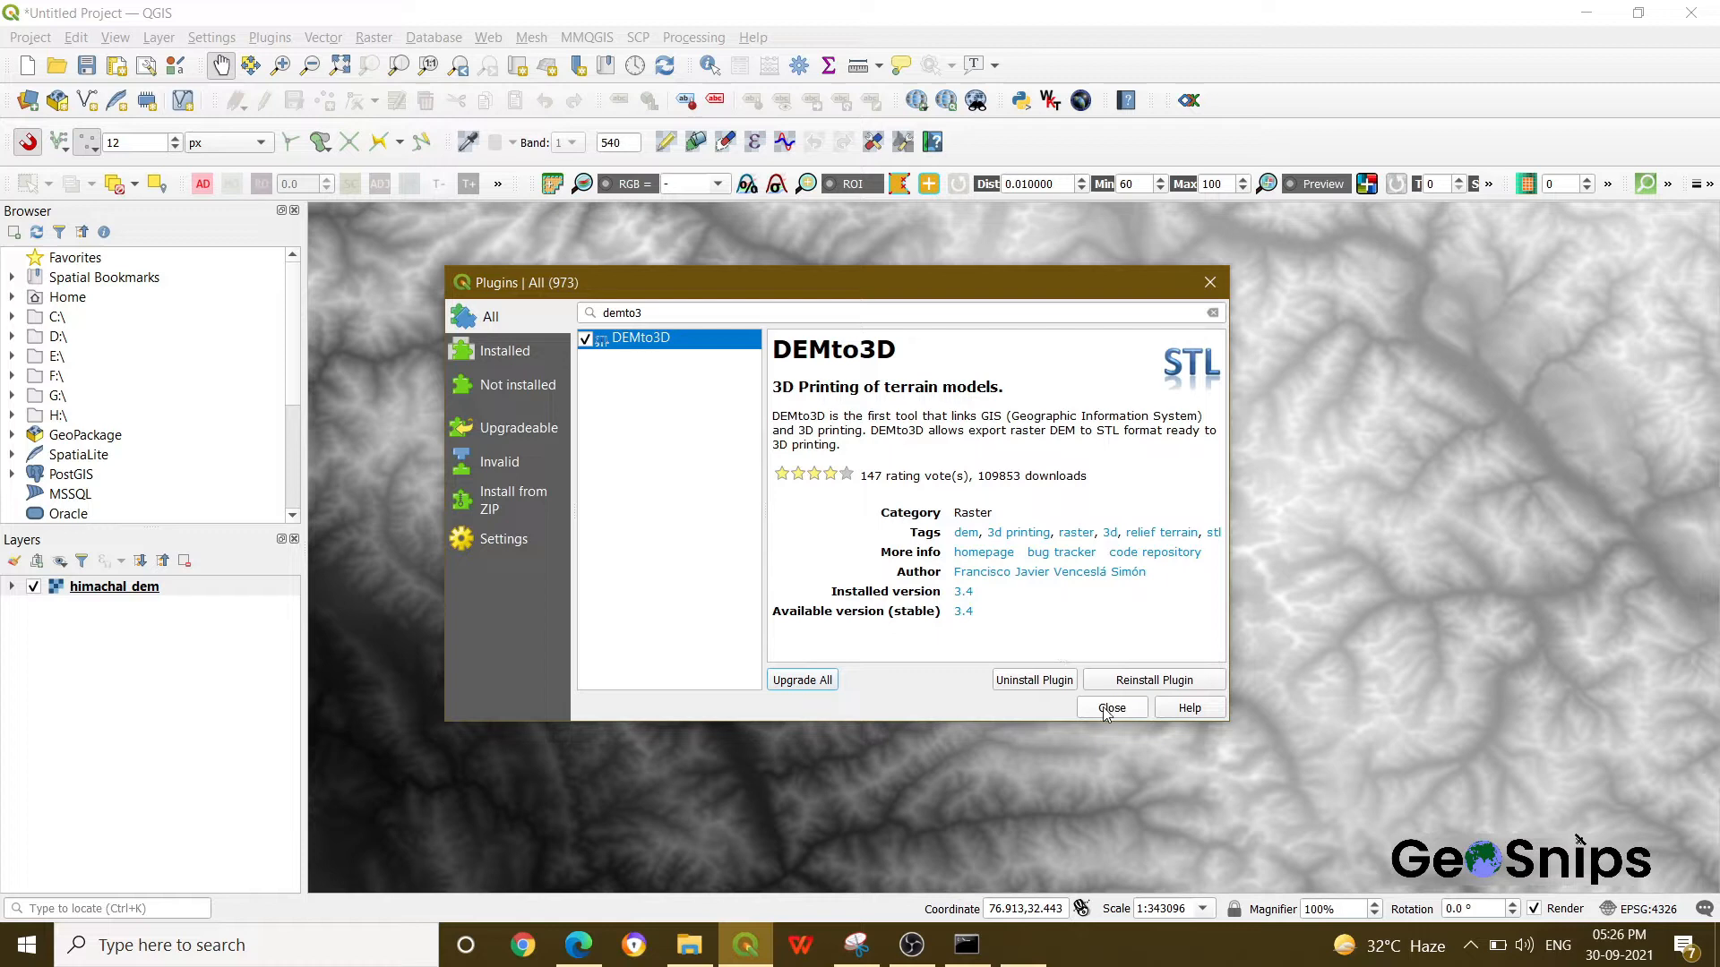
click(1108, 708)
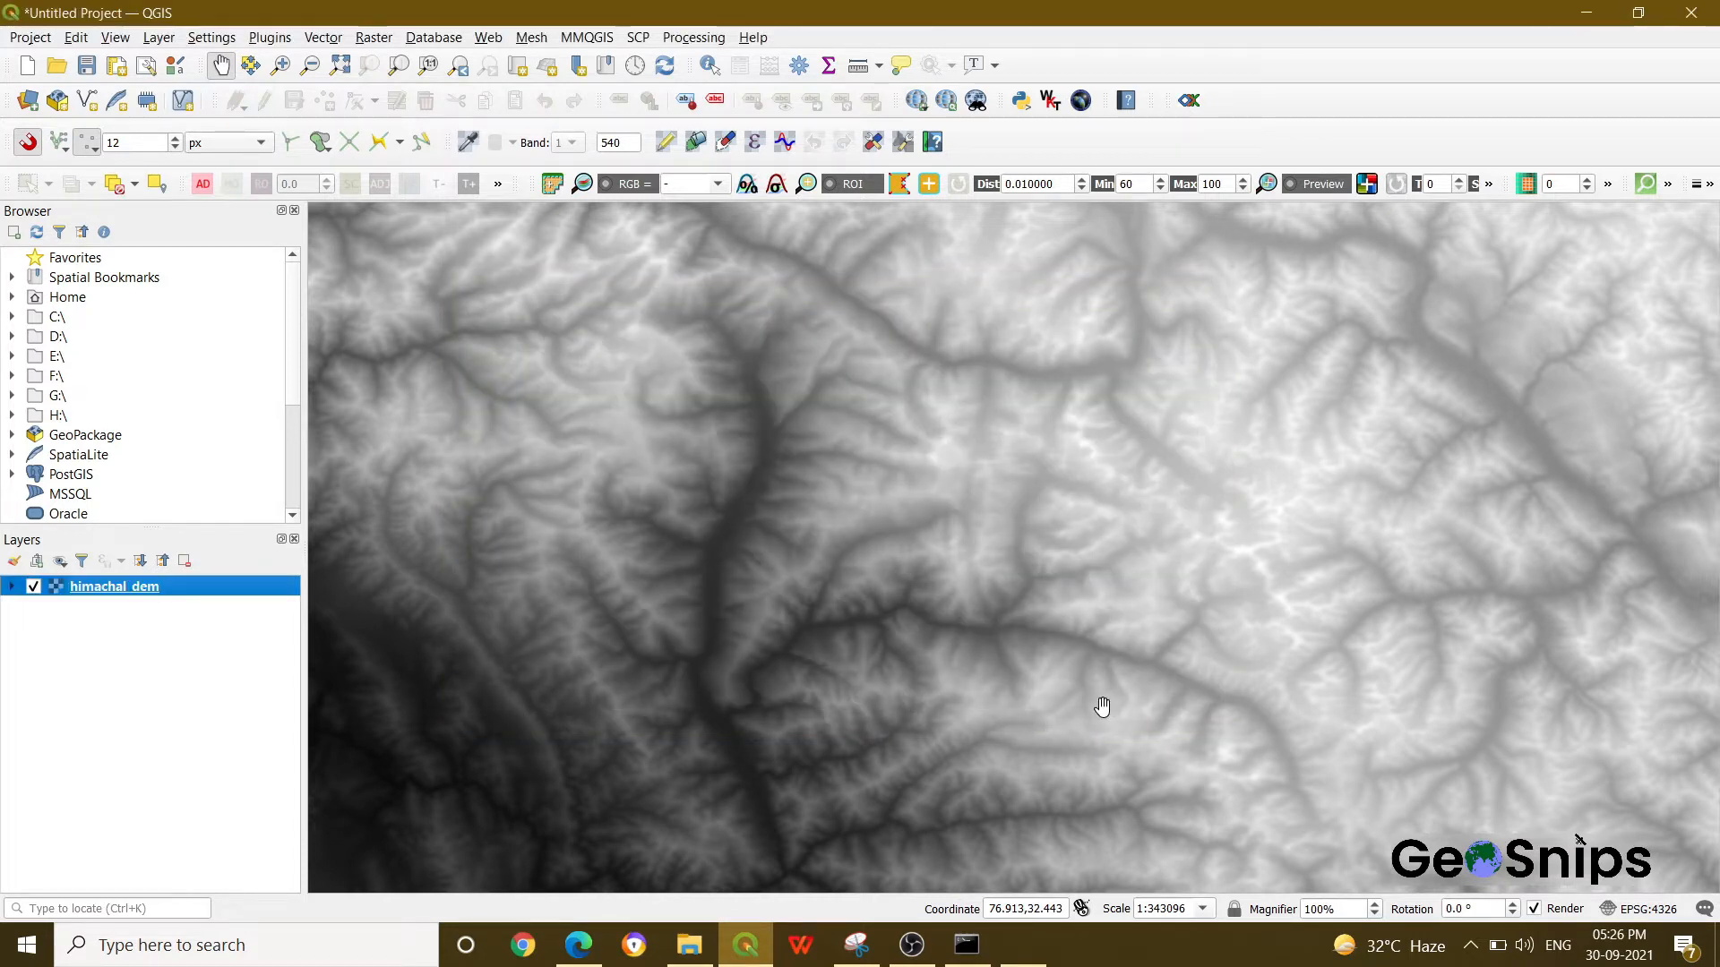
Start DEM 3D printing for himachal_dem from Raster > DEMto3D and show the extent width/length fields.
click(375, 36)
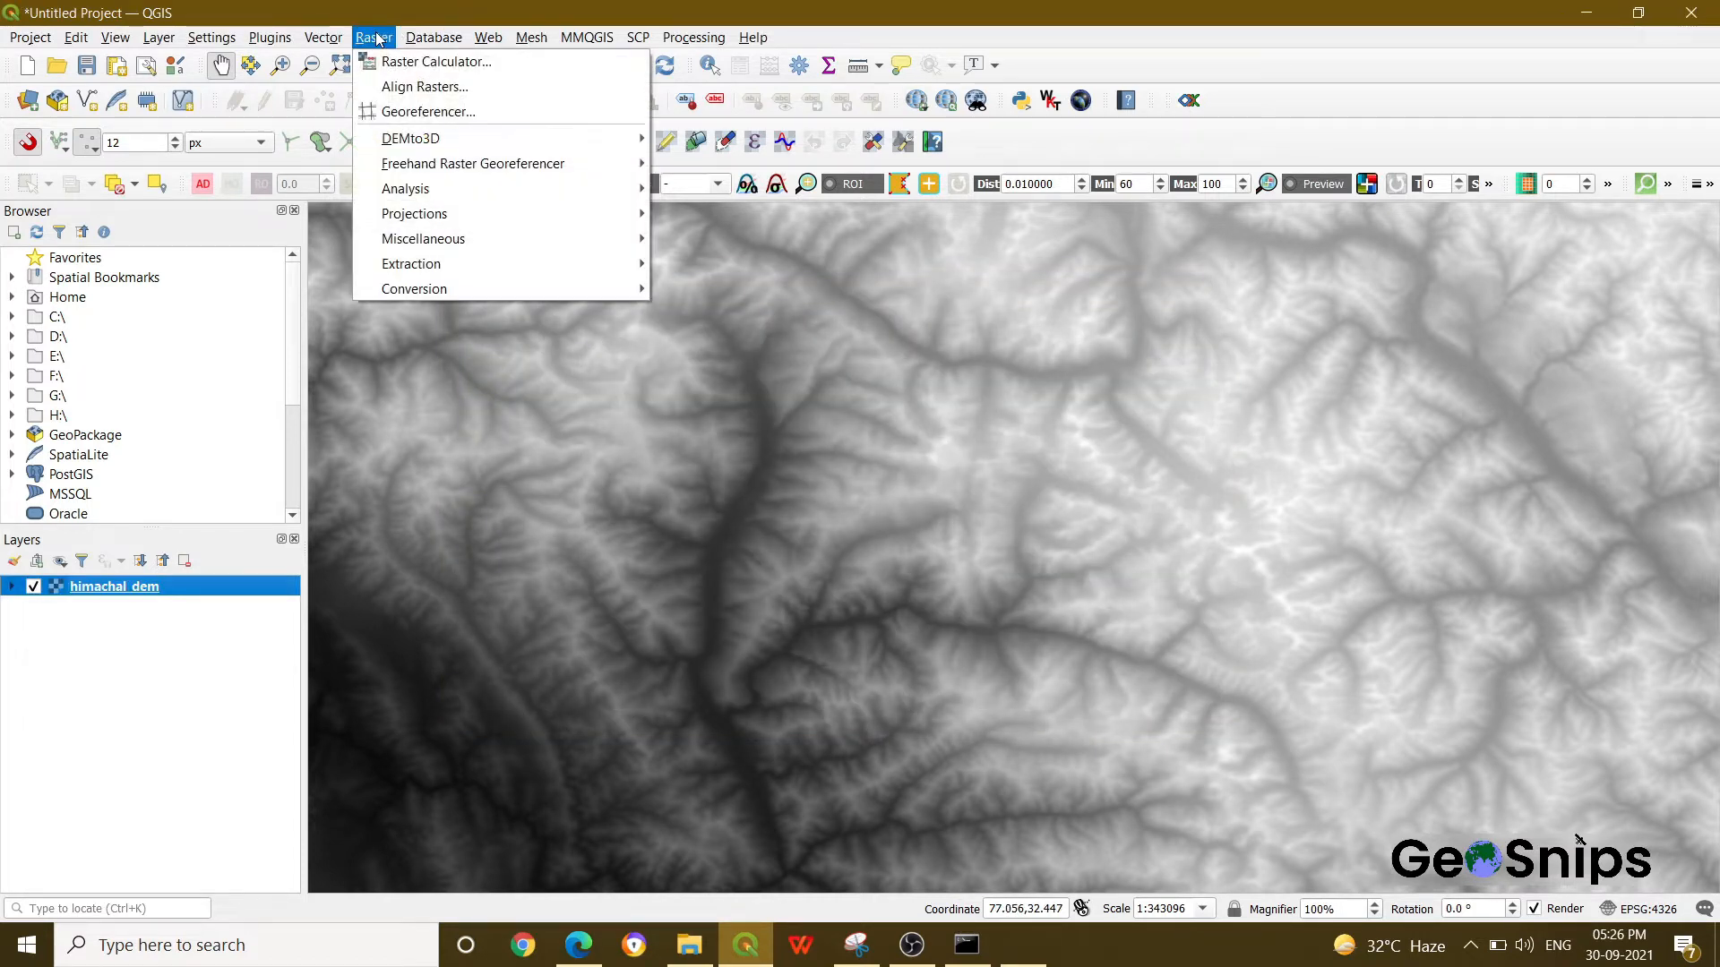
mouse_move(410, 138)
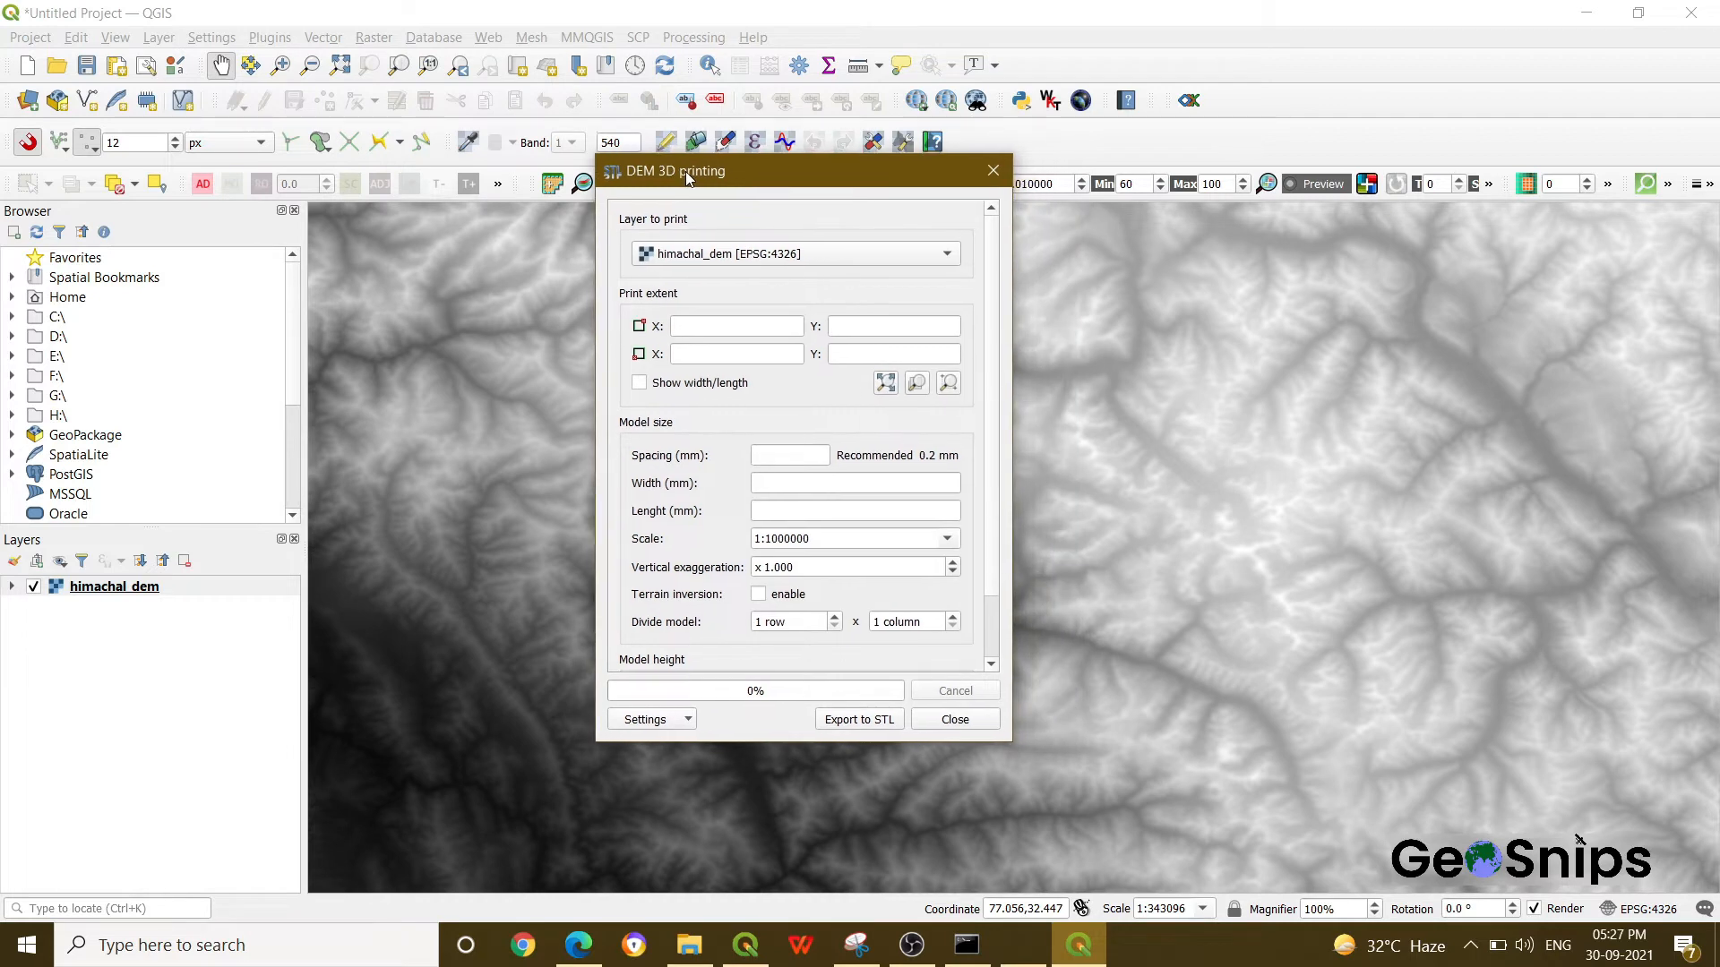
click(792, 253)
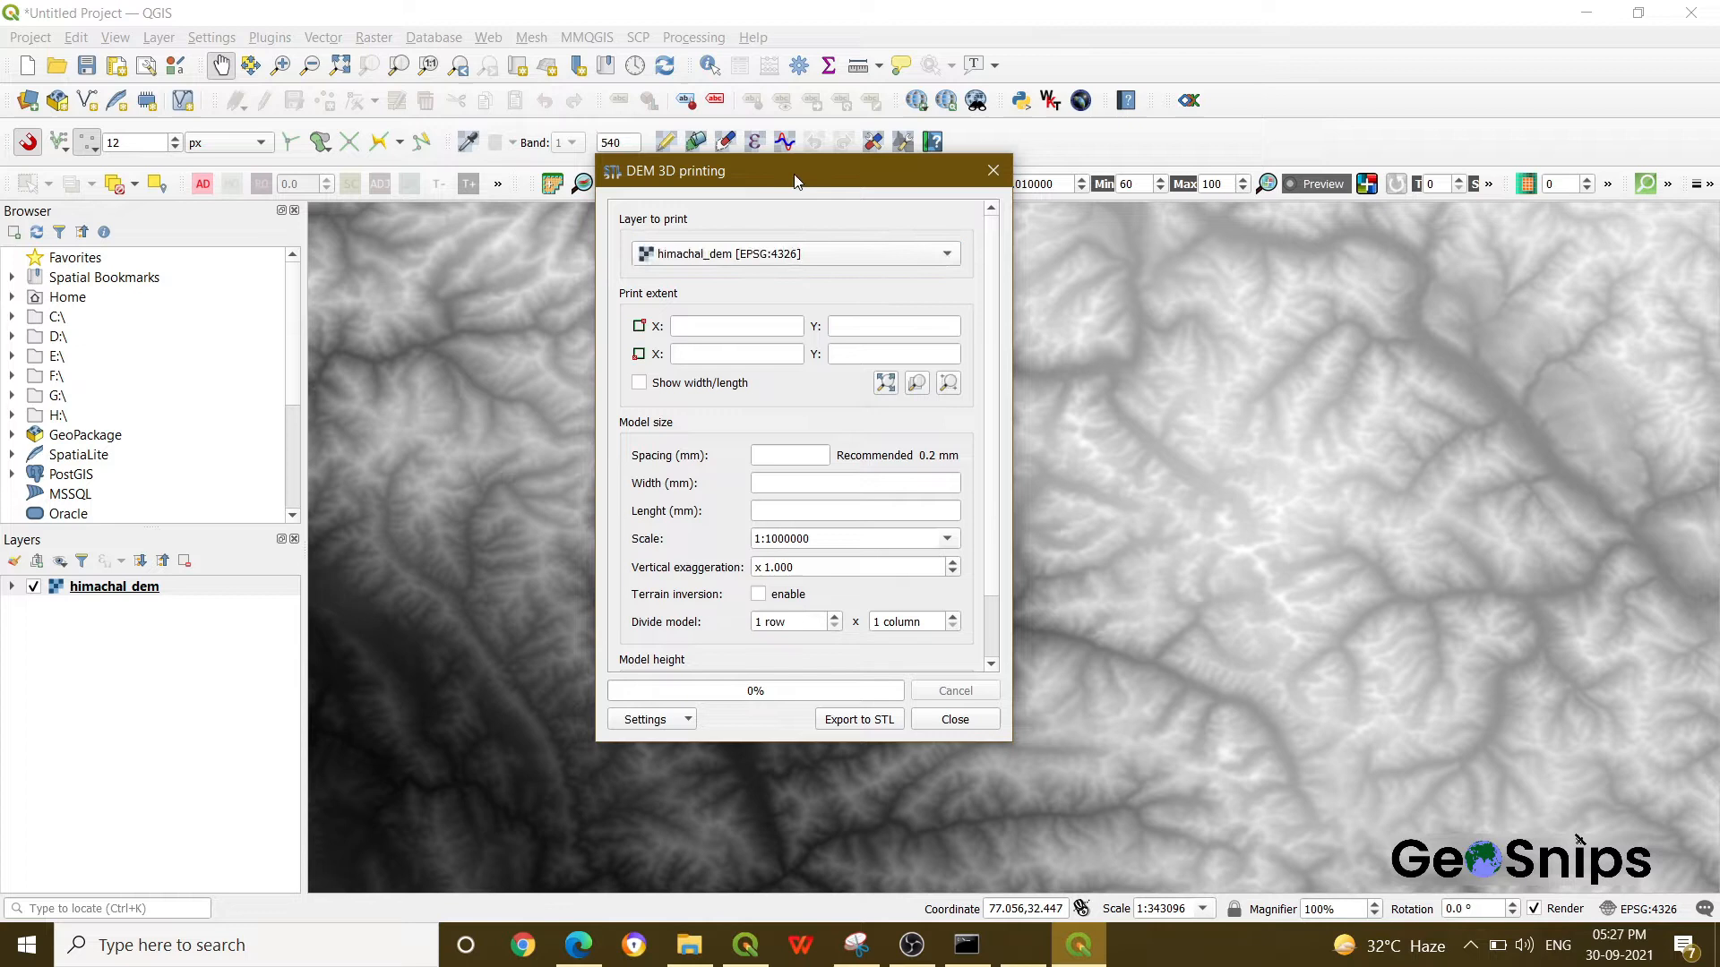
drag(795, 170, 680, 154)
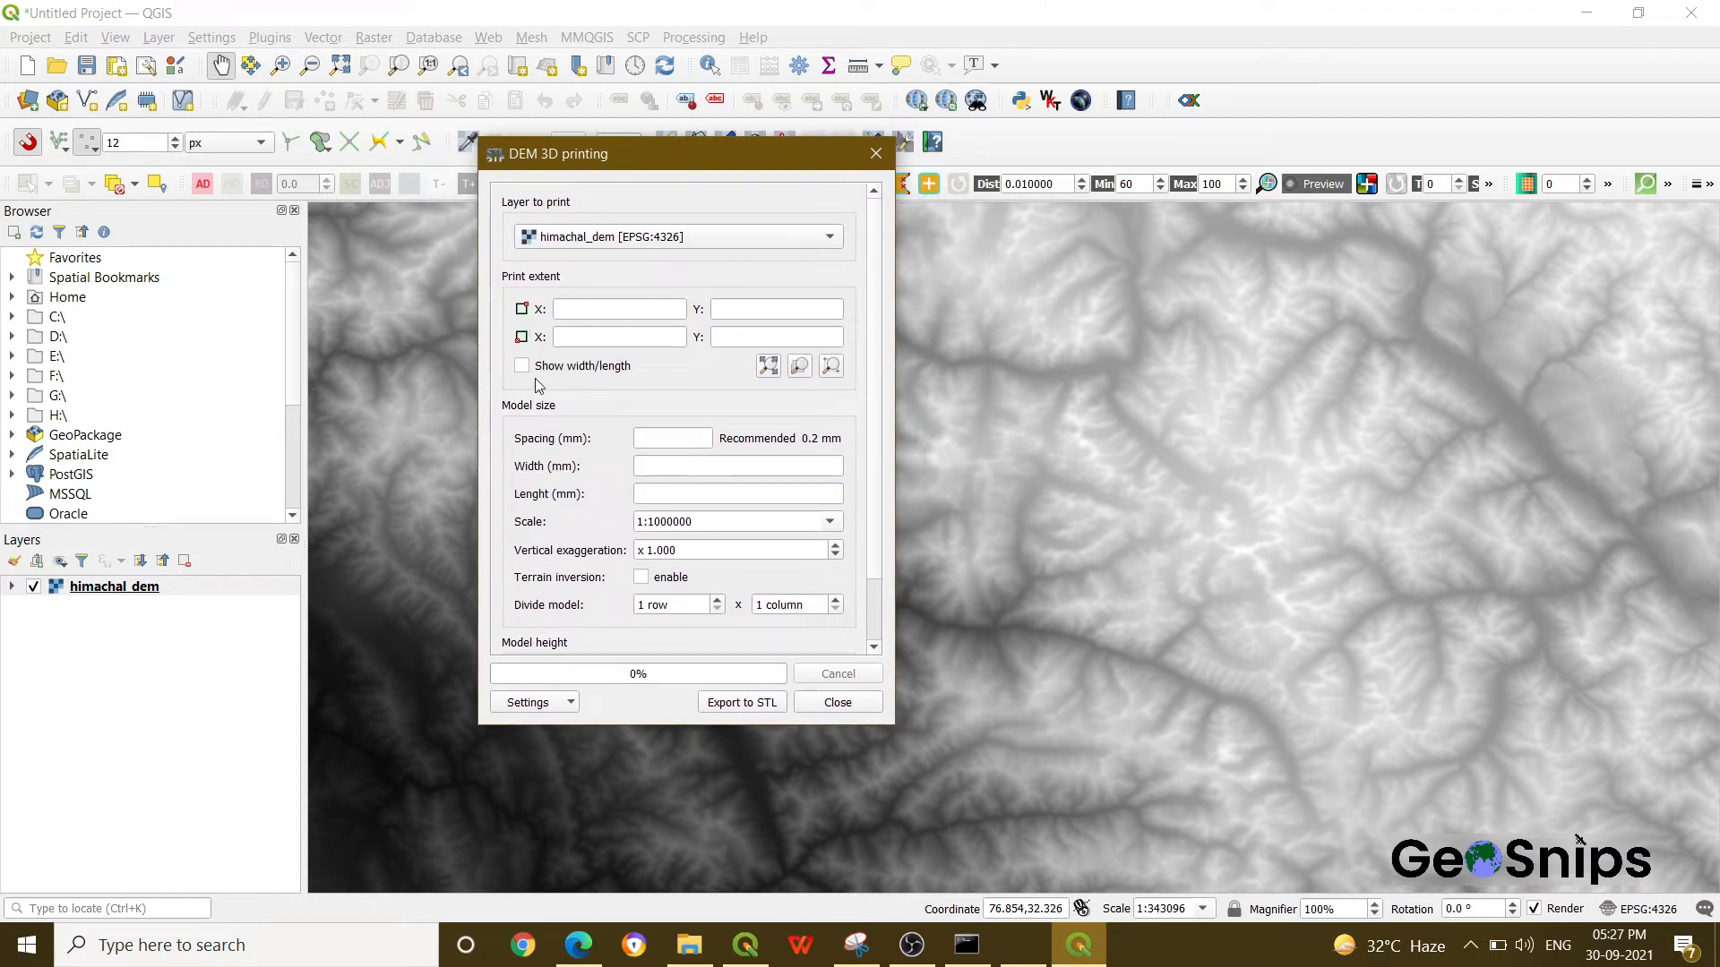
click(521, 365)
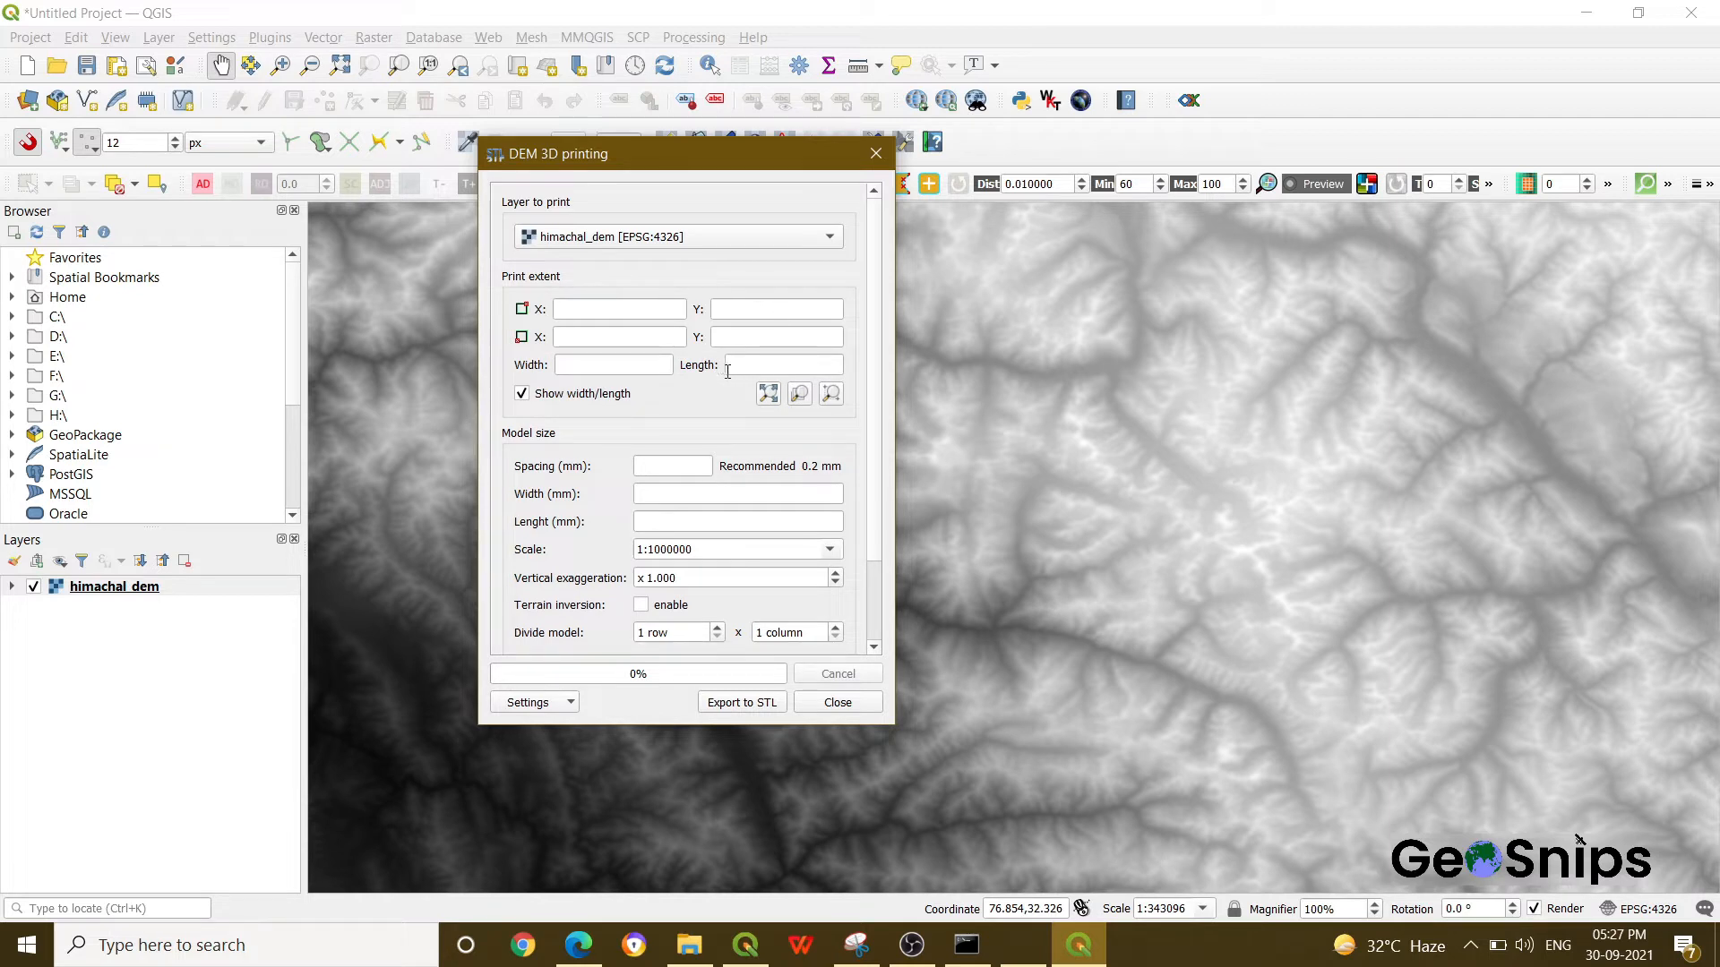
mouse_move(769, 394)
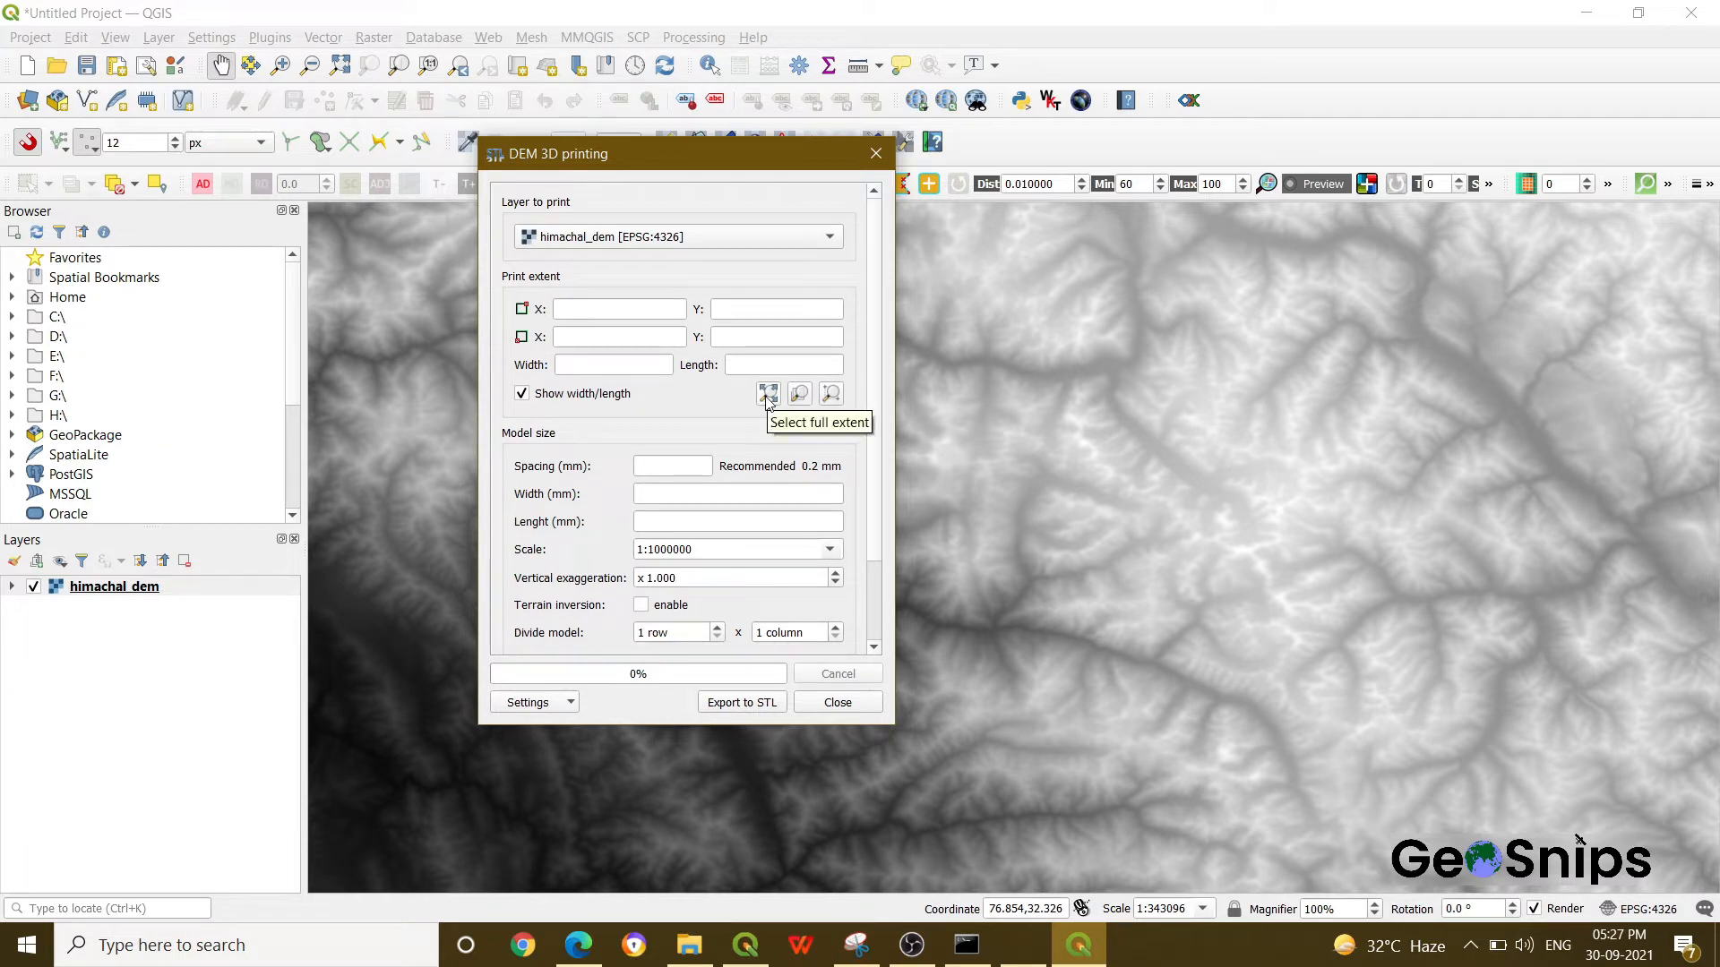
mouse_move(829, 392)
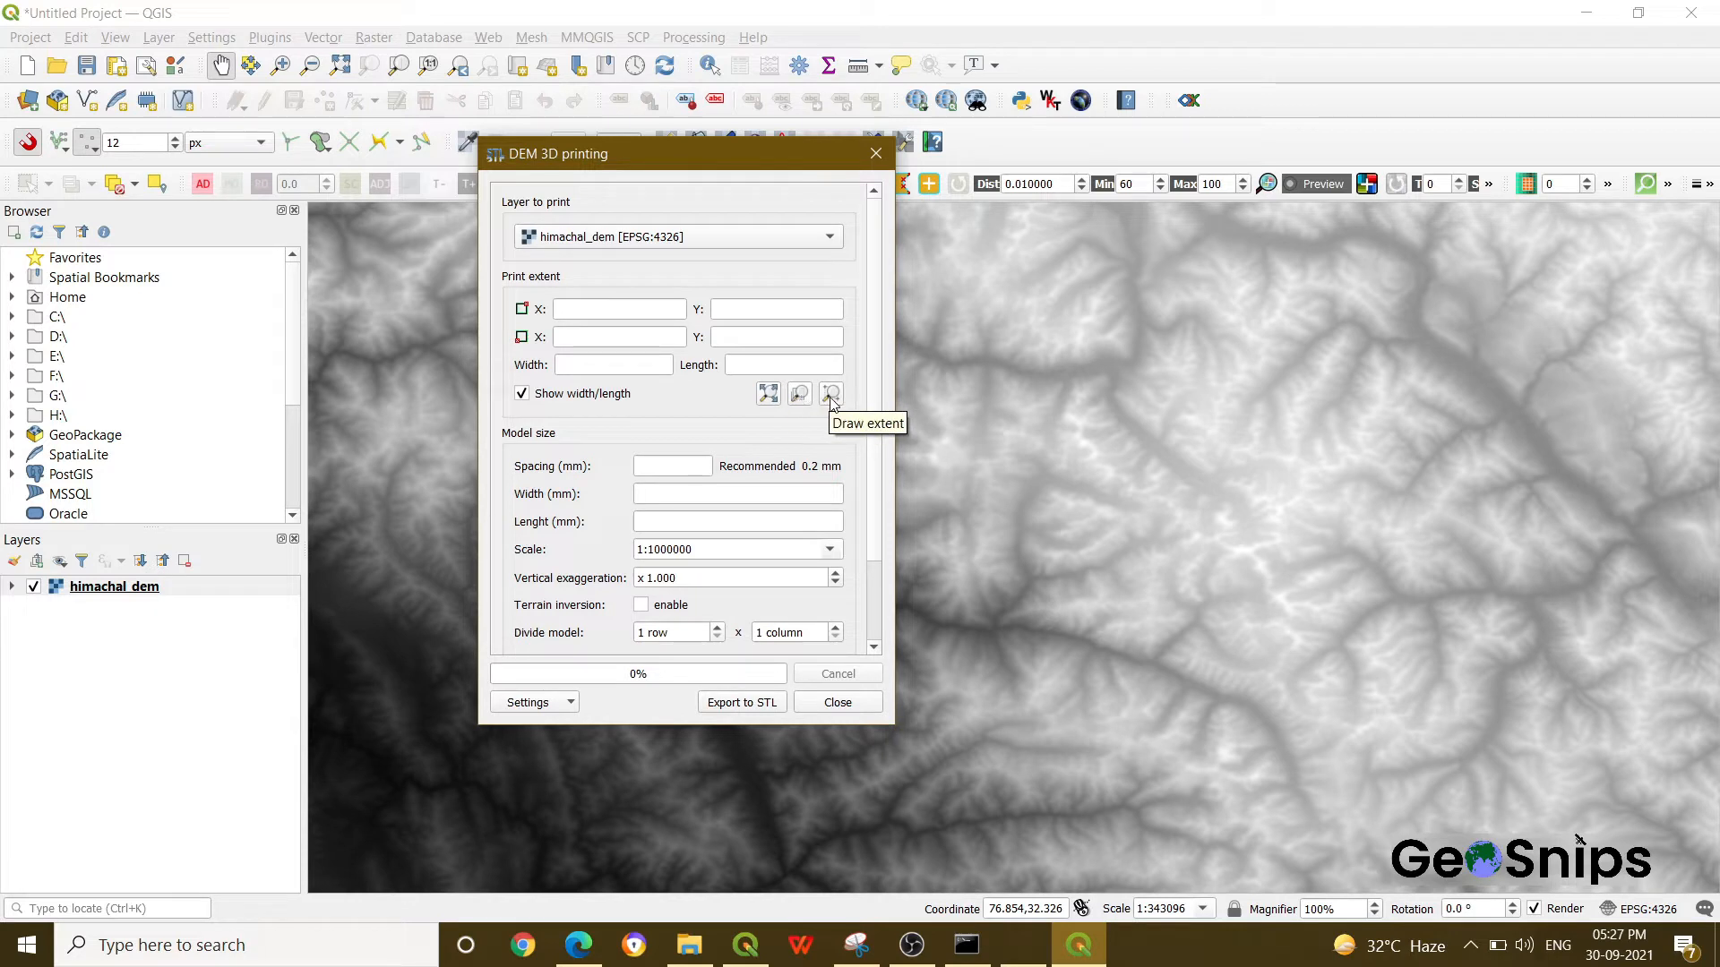
Draw a print-extent rectangle over the eastern DEM, giving width 0.698 and length 0.538.
click(831, 394)
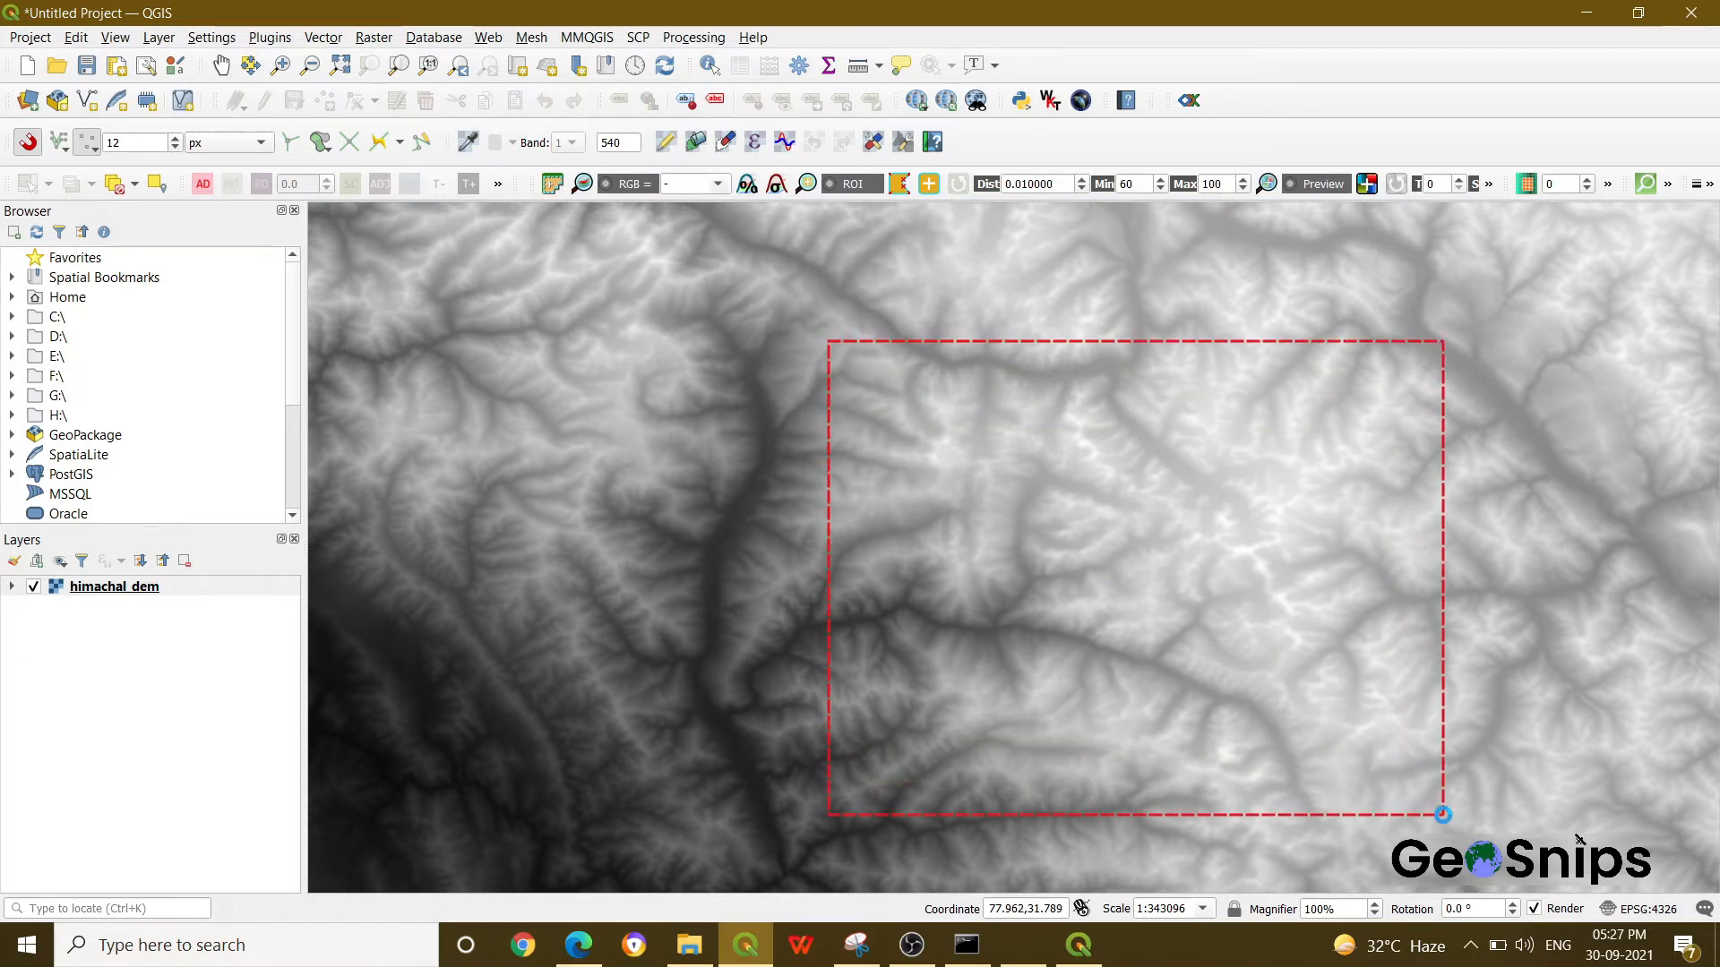
mouse_move(1078, 944)
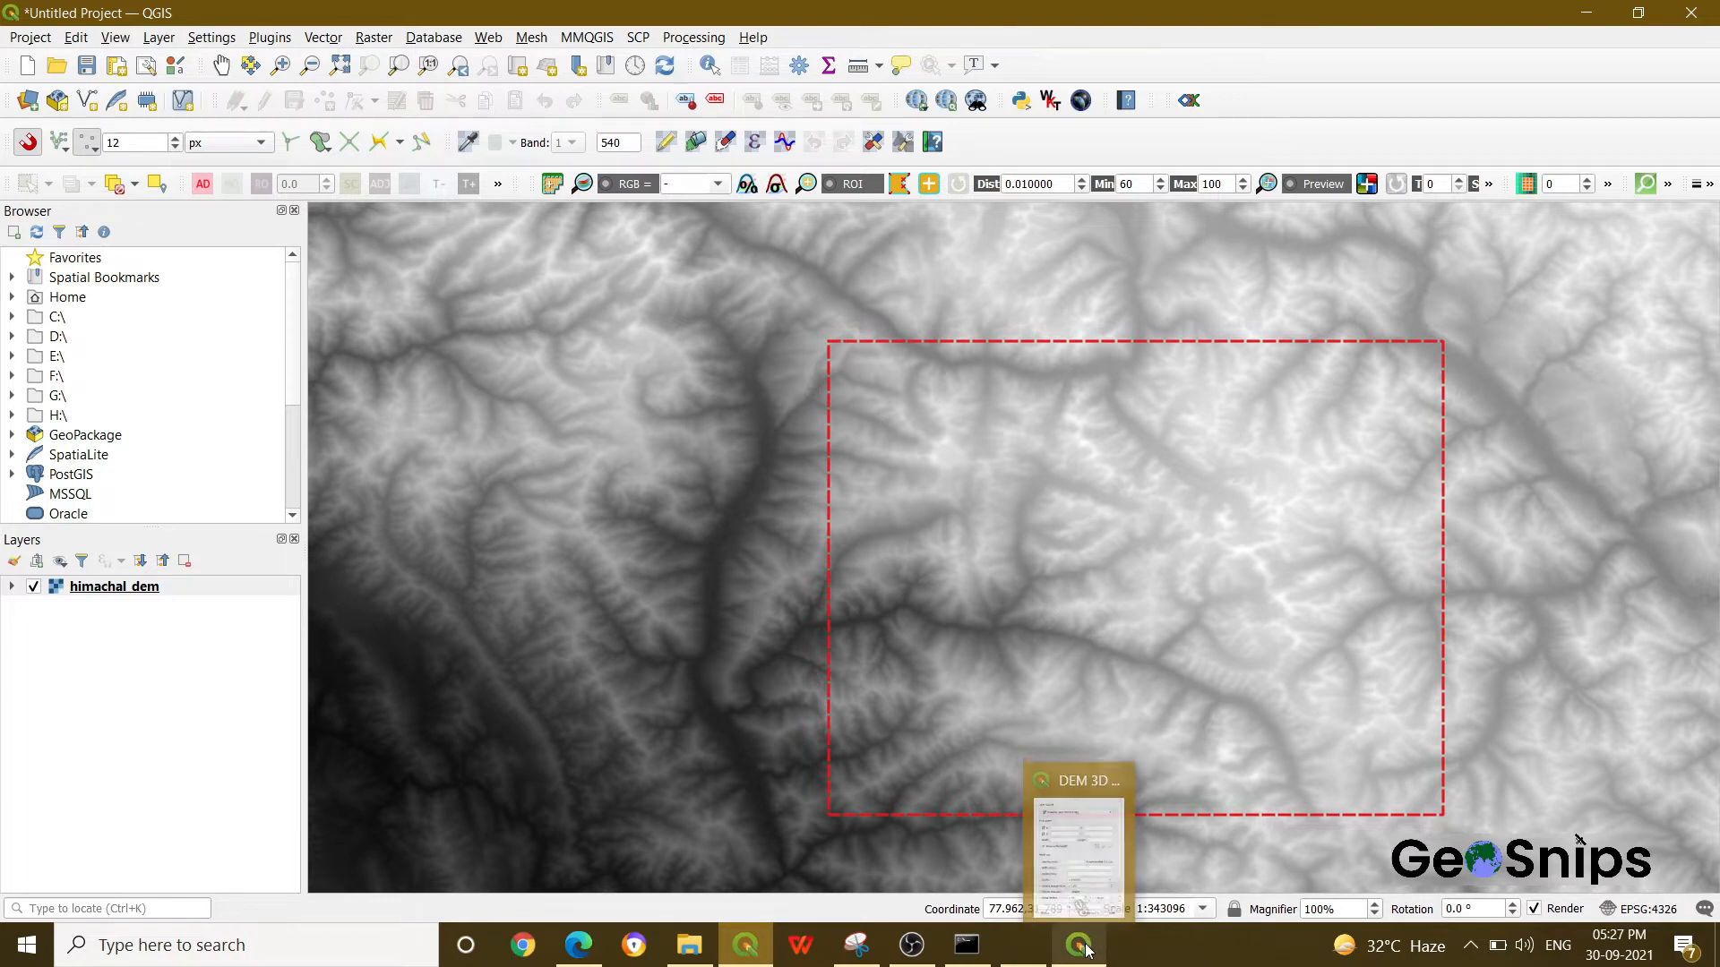
click(1076, 945)
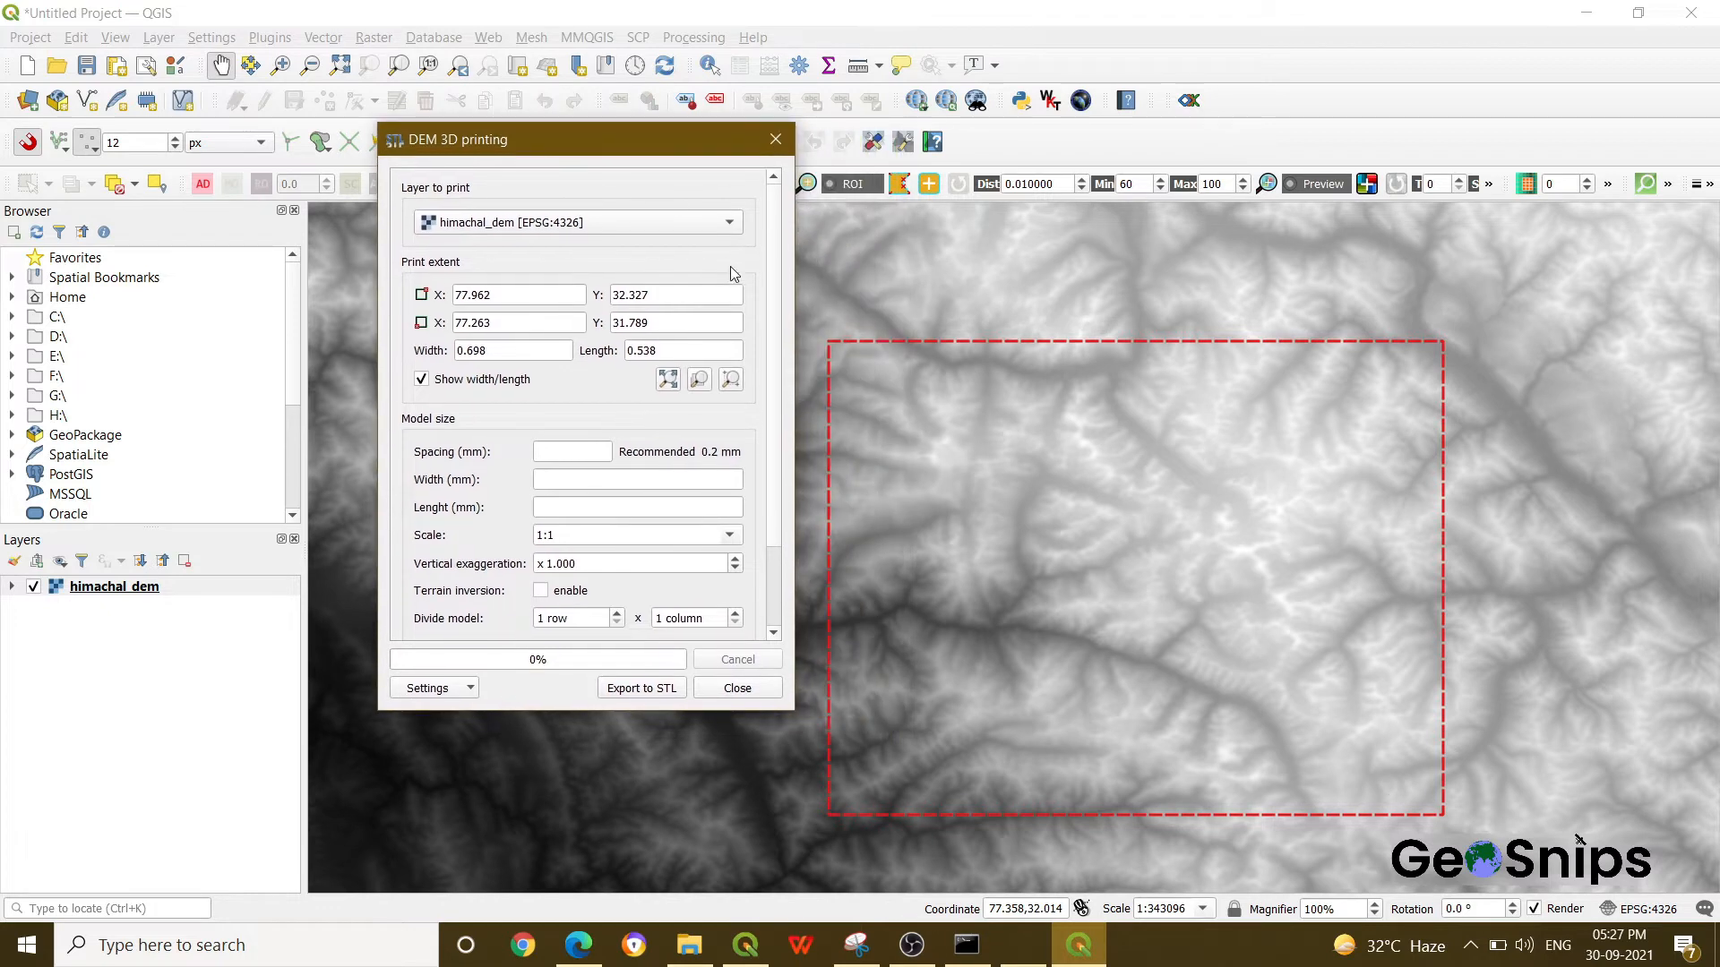
Set spacing 0.5 mm, width 240 mm, vertical exaggeration 0.5 and base height 1371 m.
scroll(down, 3)
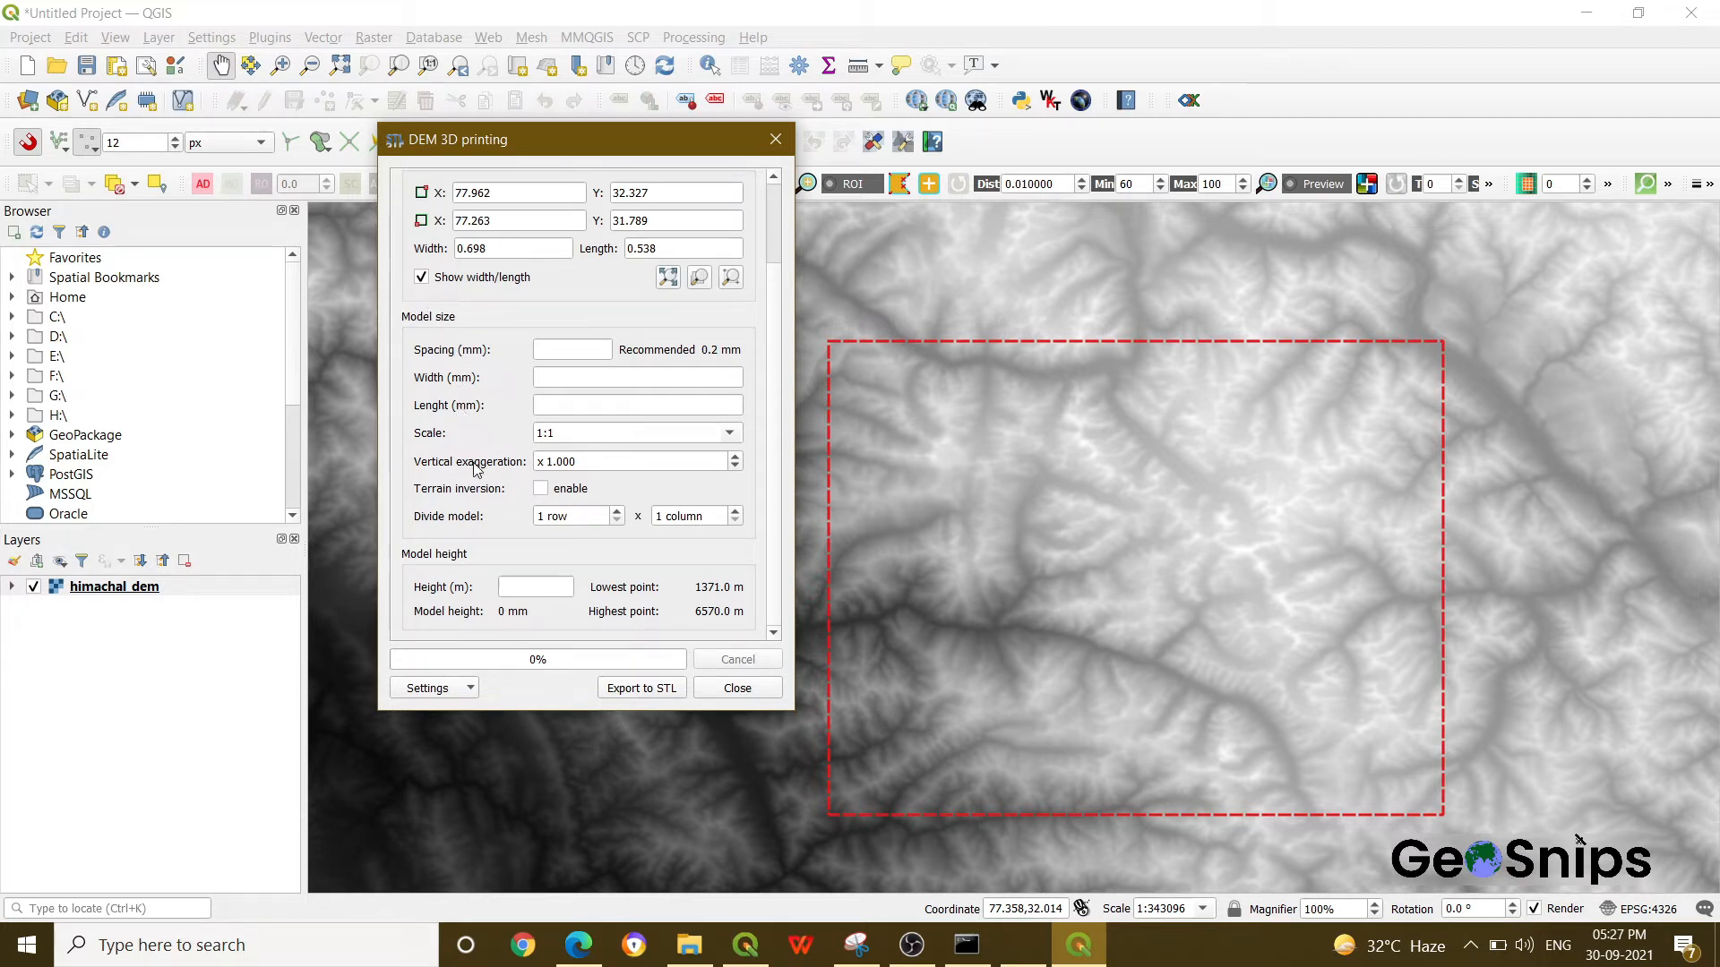
mouse_move(494, 440)
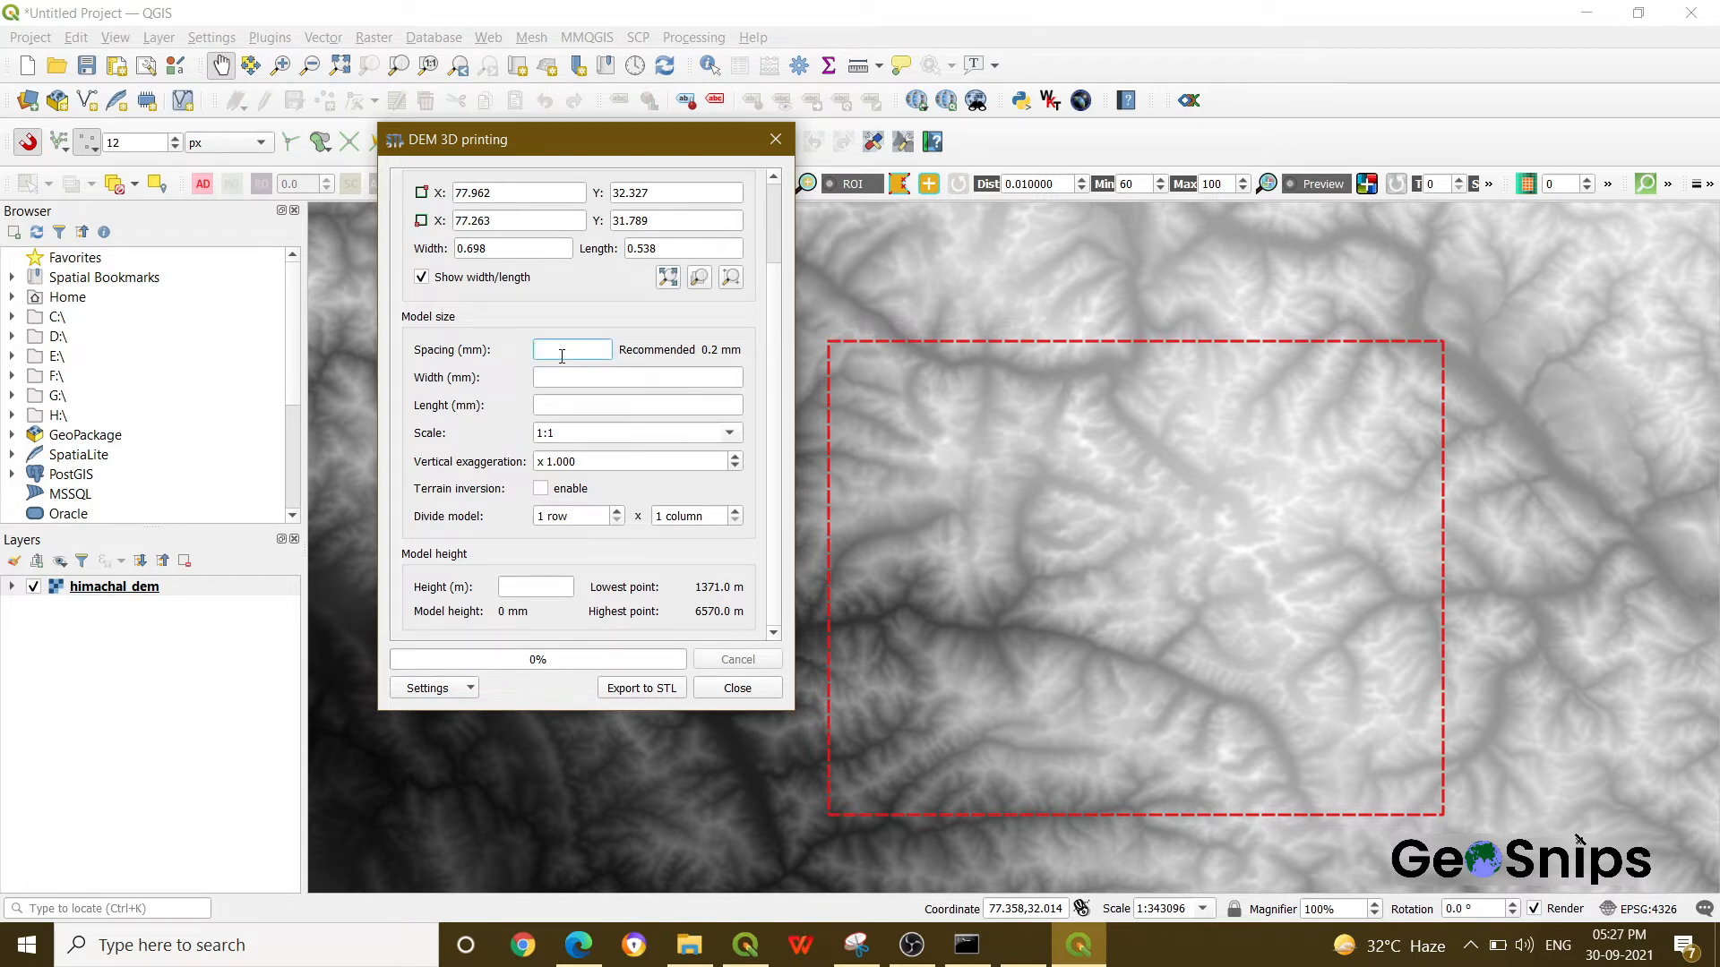
text(0.5)
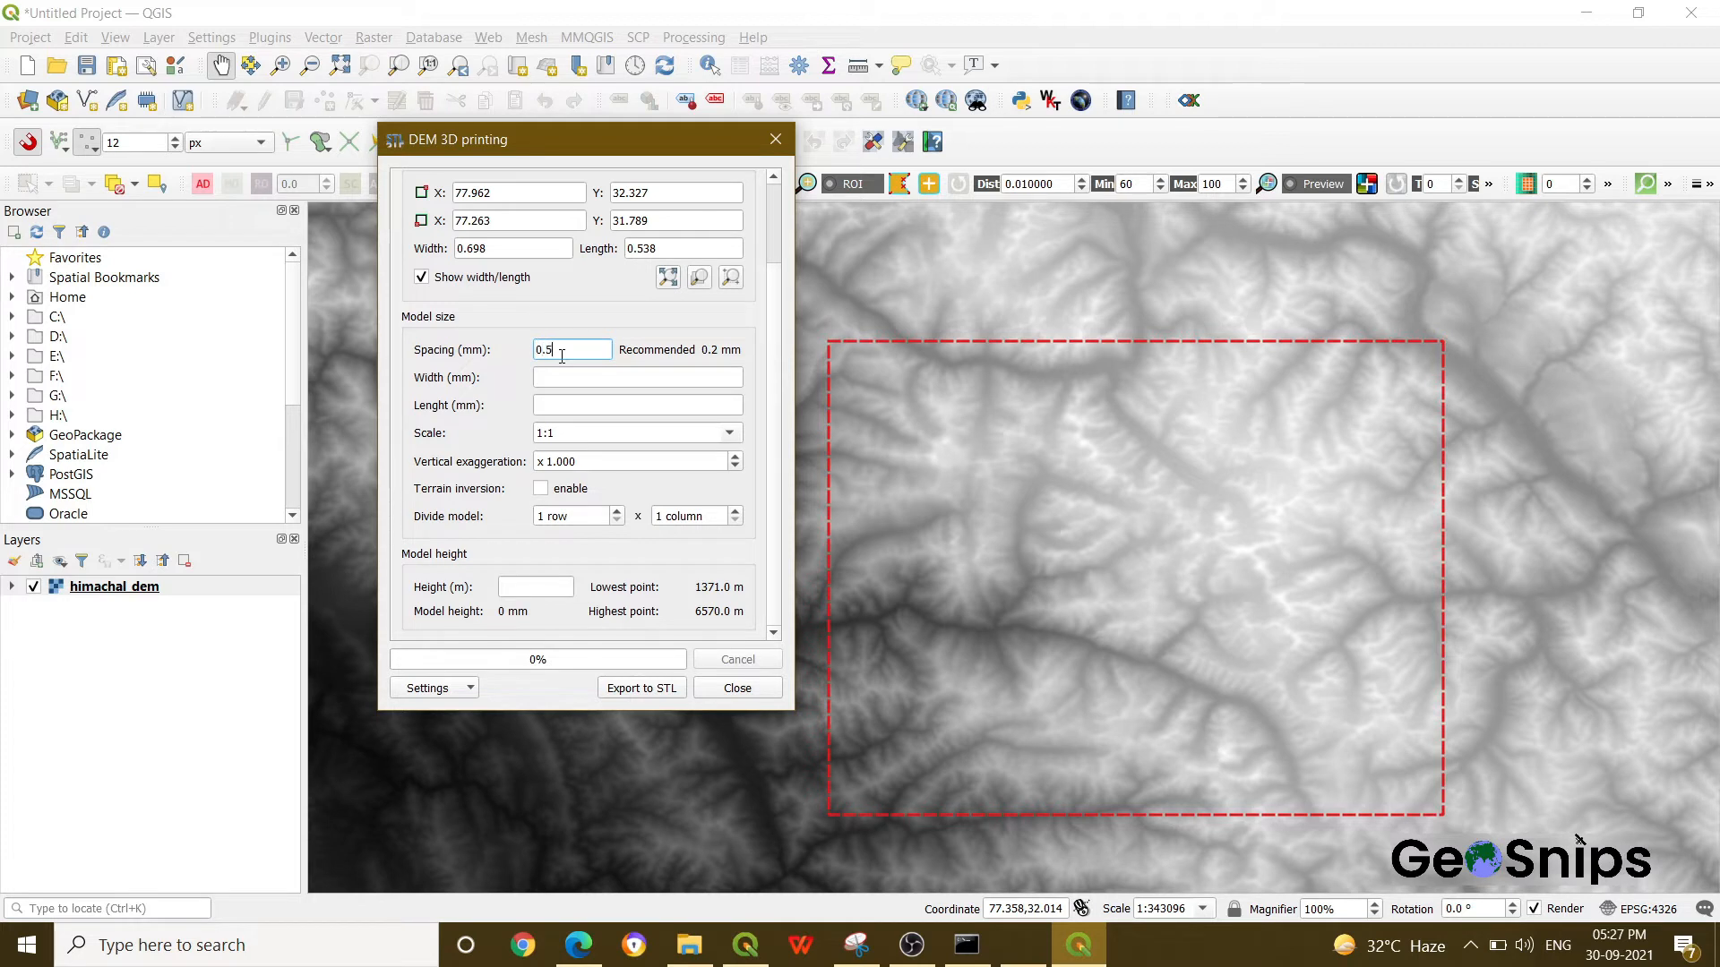
text(2)
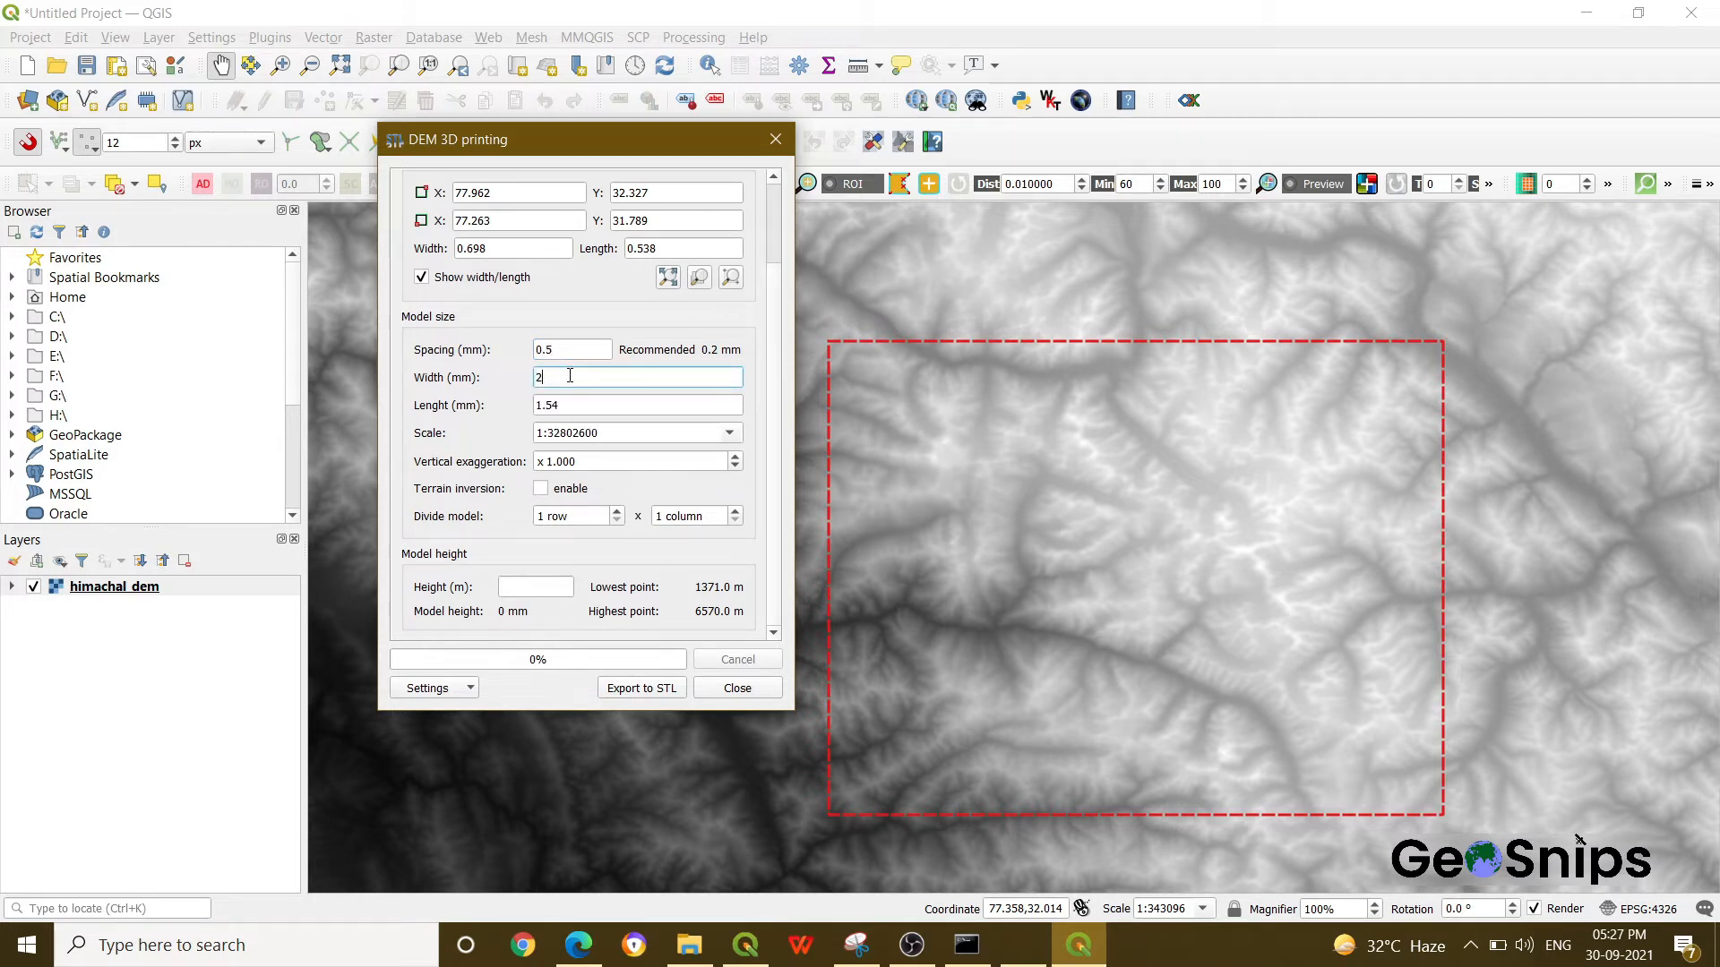
text(400)
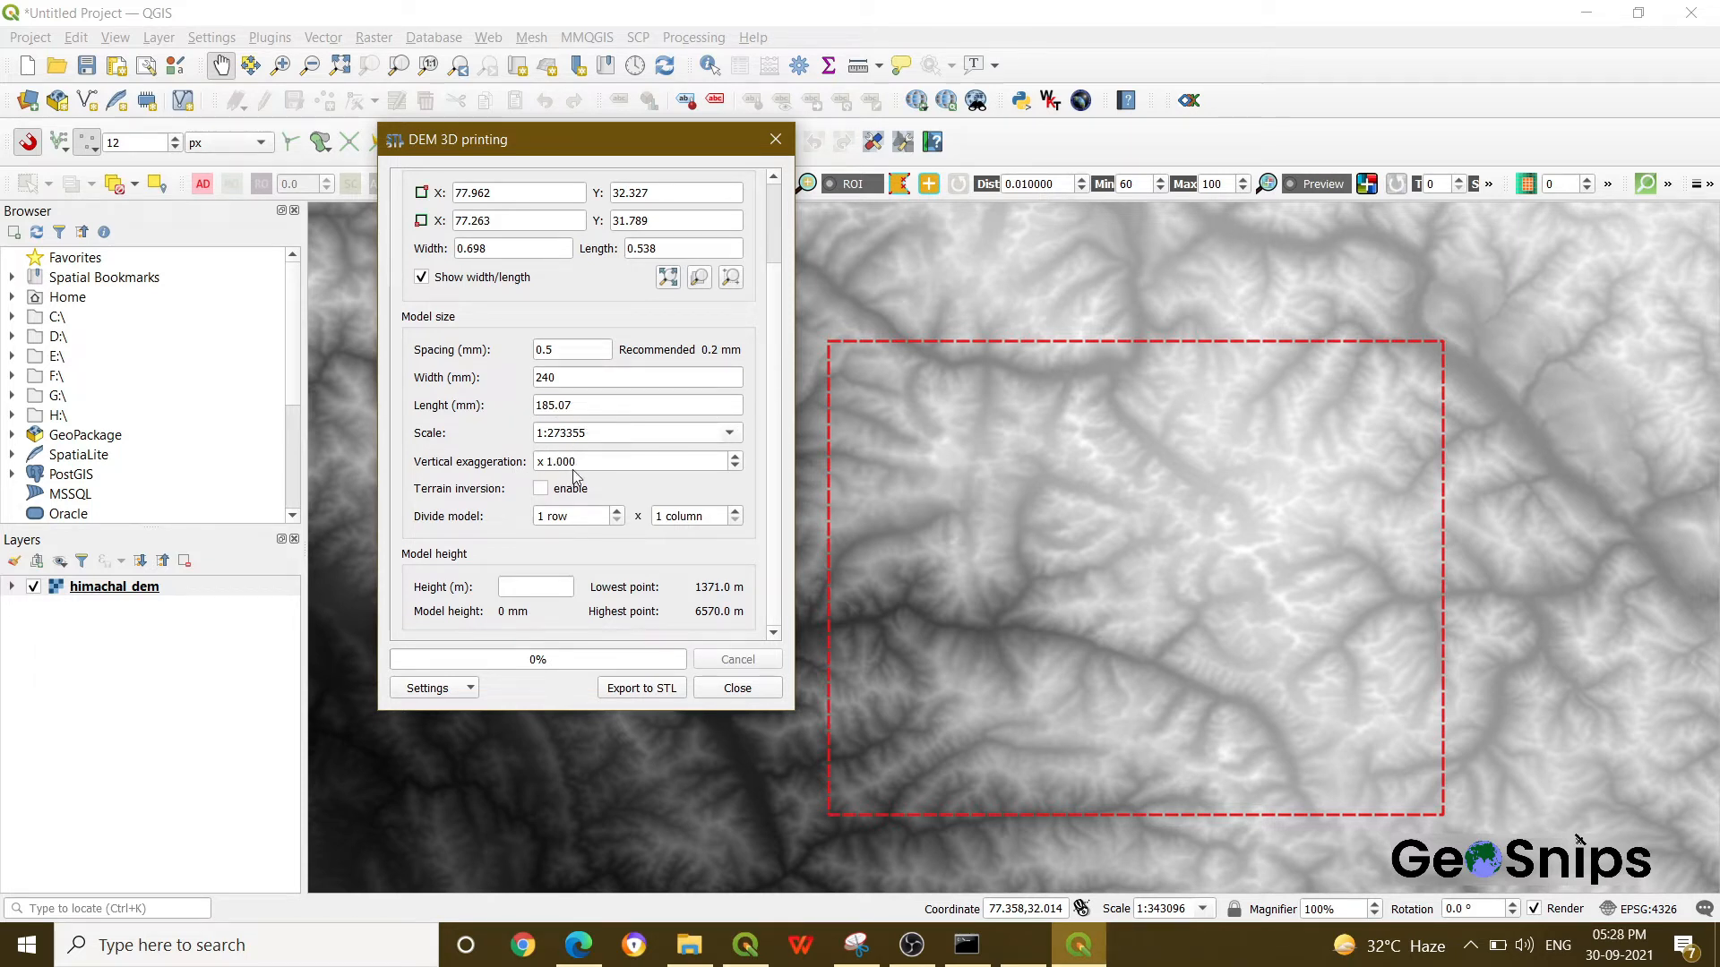
click(603, 460)
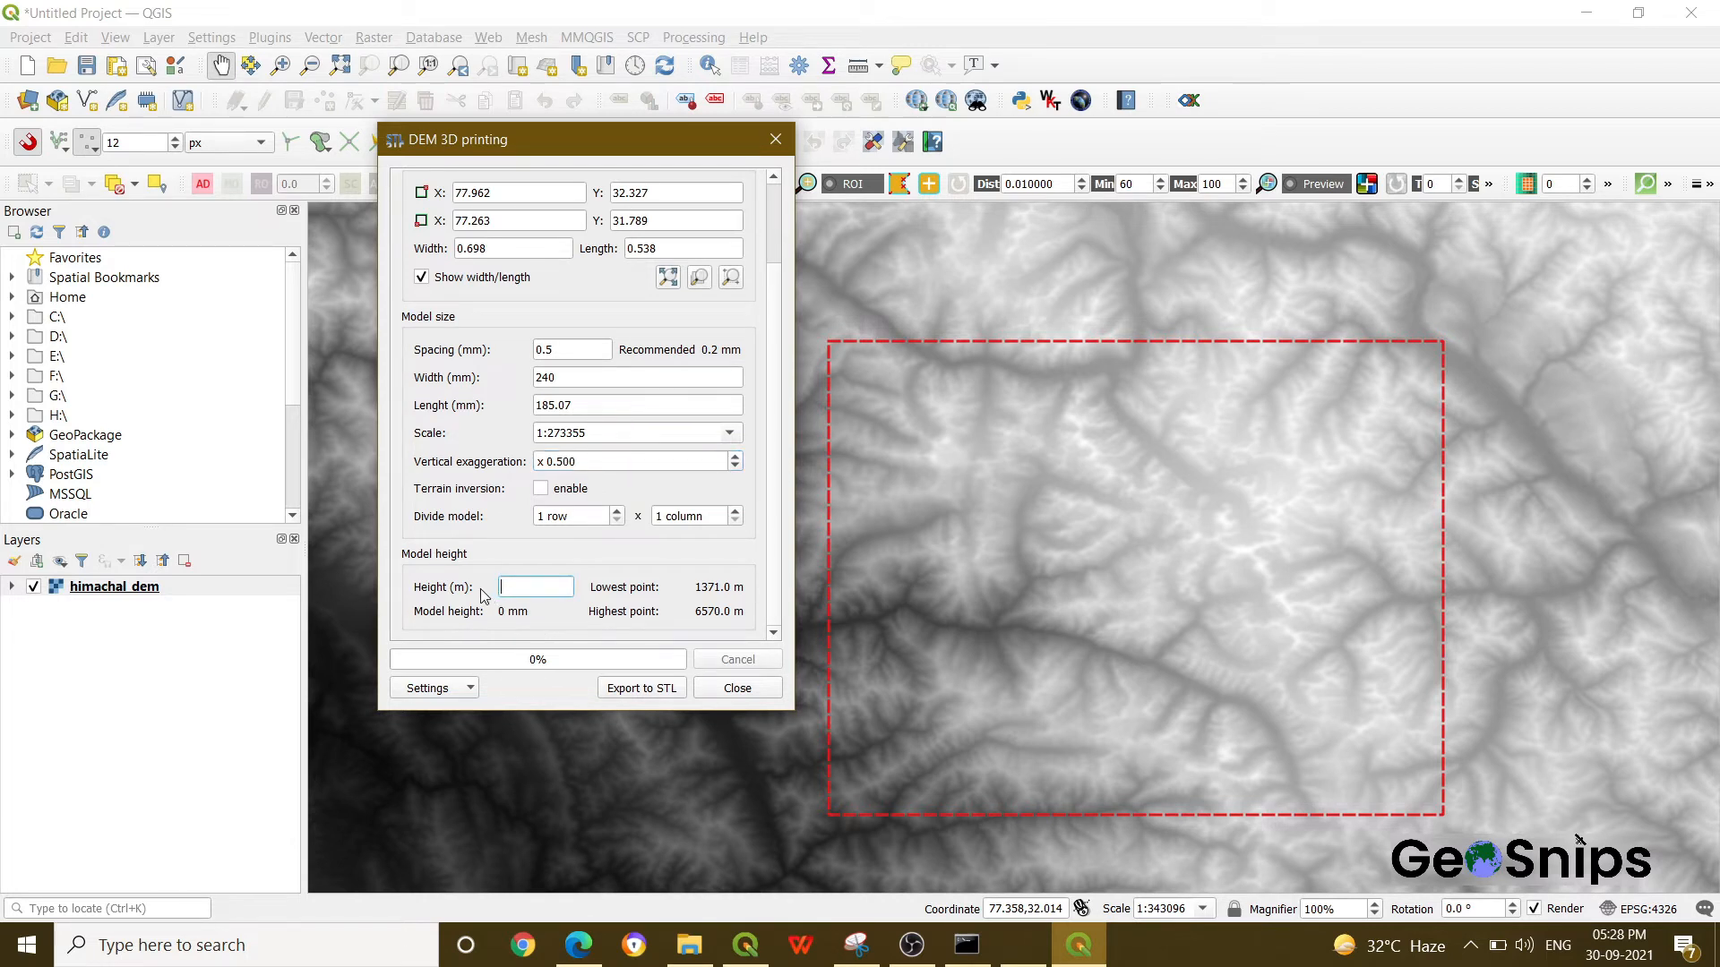
text(1371)
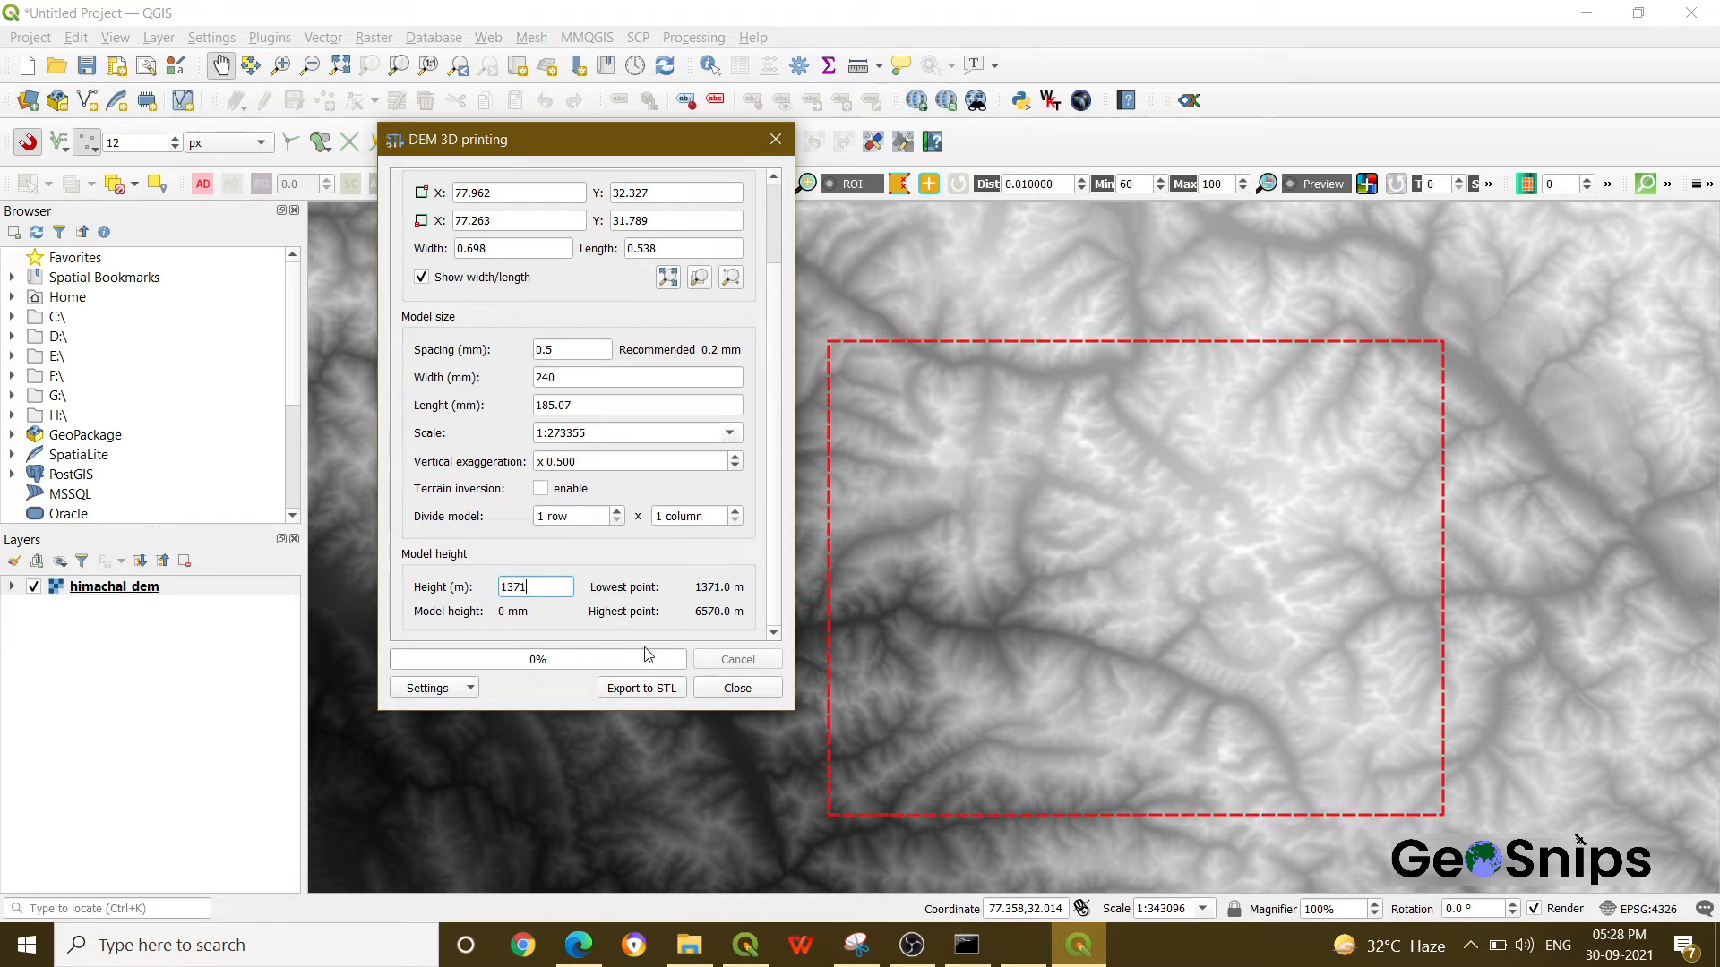
Begin an STL export, edit the output file name, then back out of the save dialog.
click(641, 688)
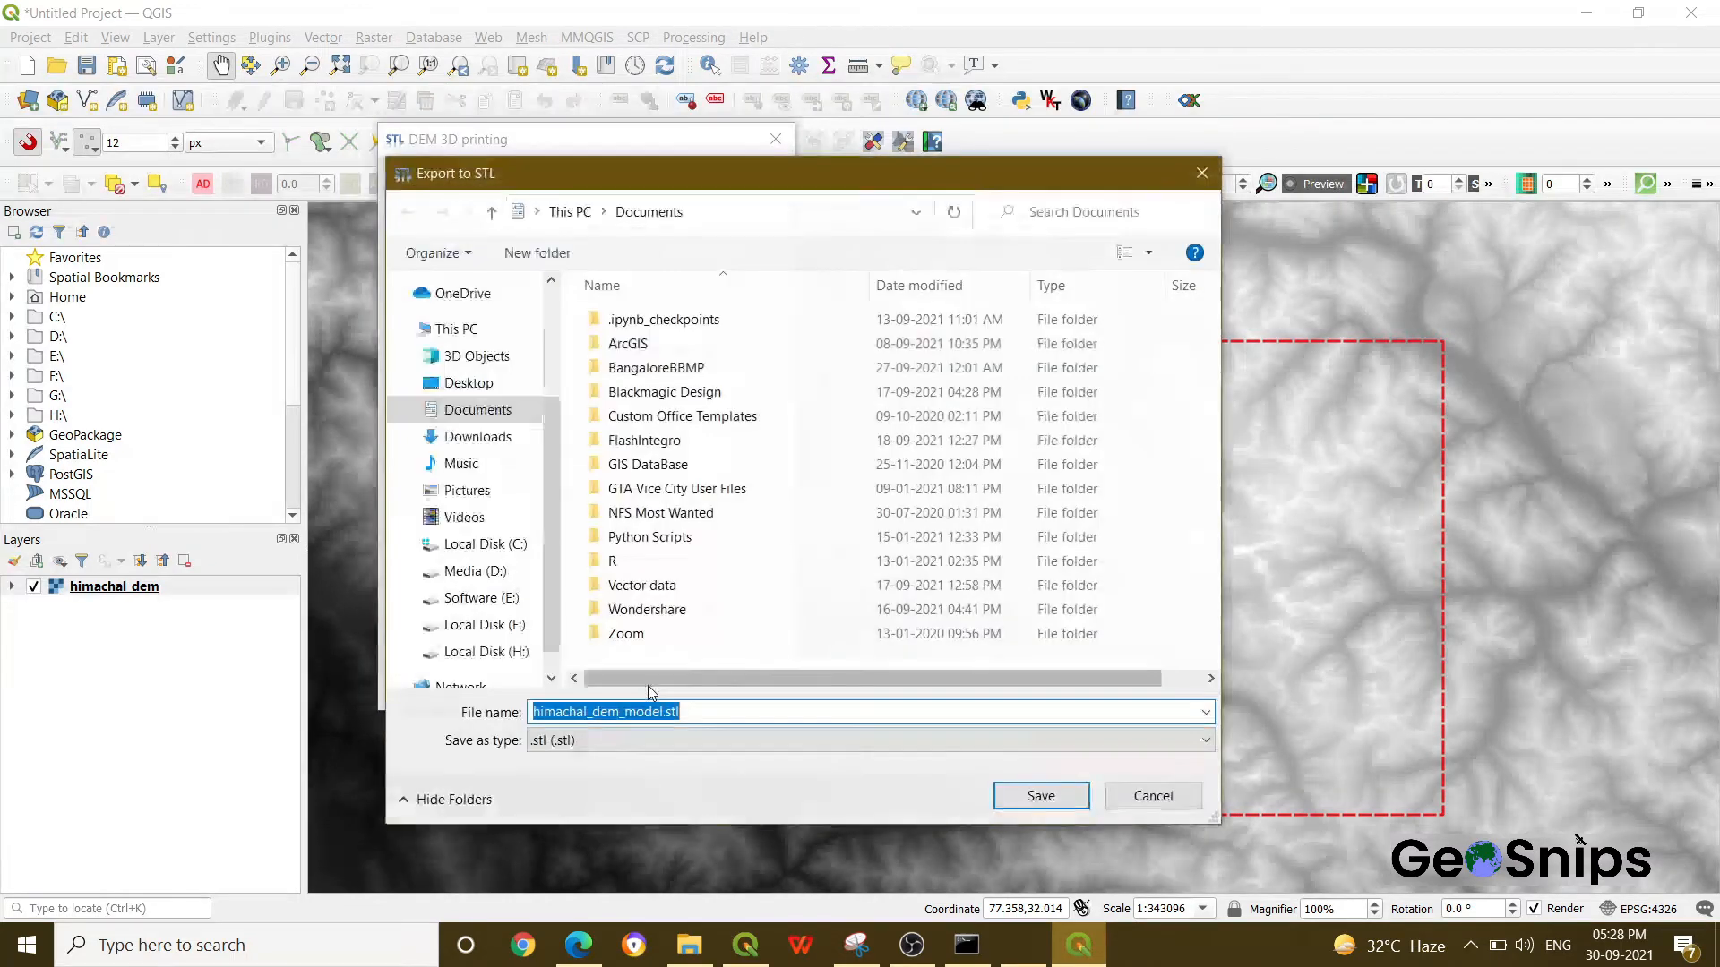
click(657, 711)
text(_1)
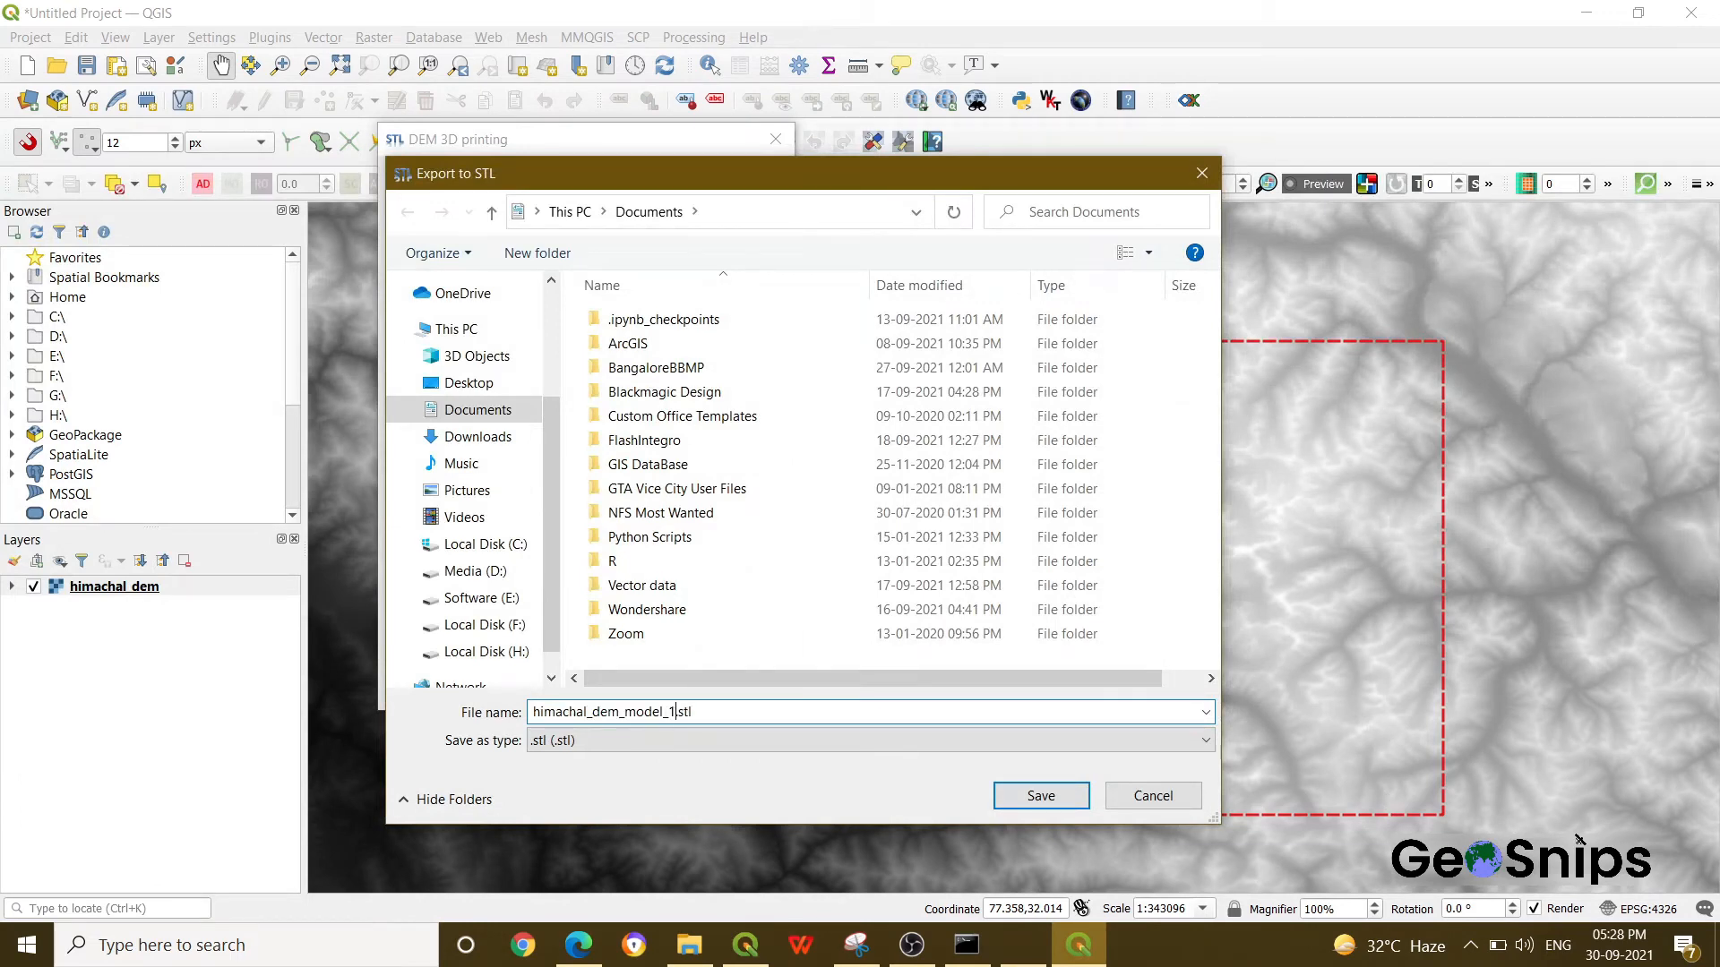
click(1038, 795)
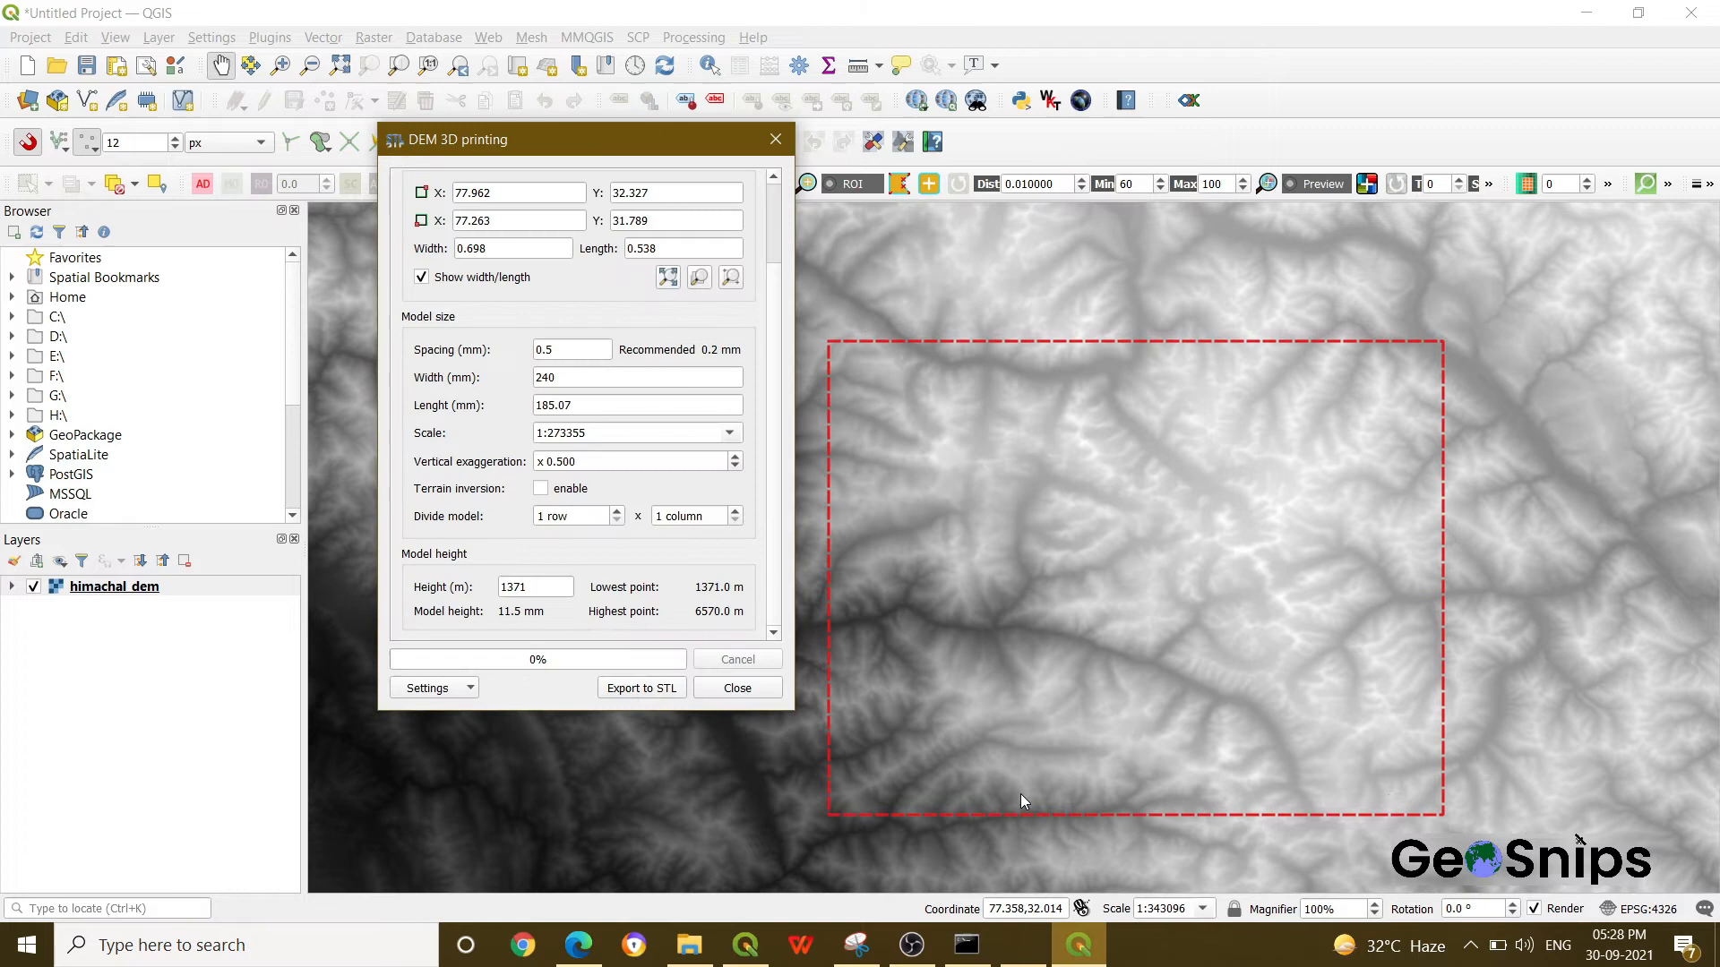
Export the terrain to STL, acknowledge completion, and switch over to 3D Builder.
click(642, 688)
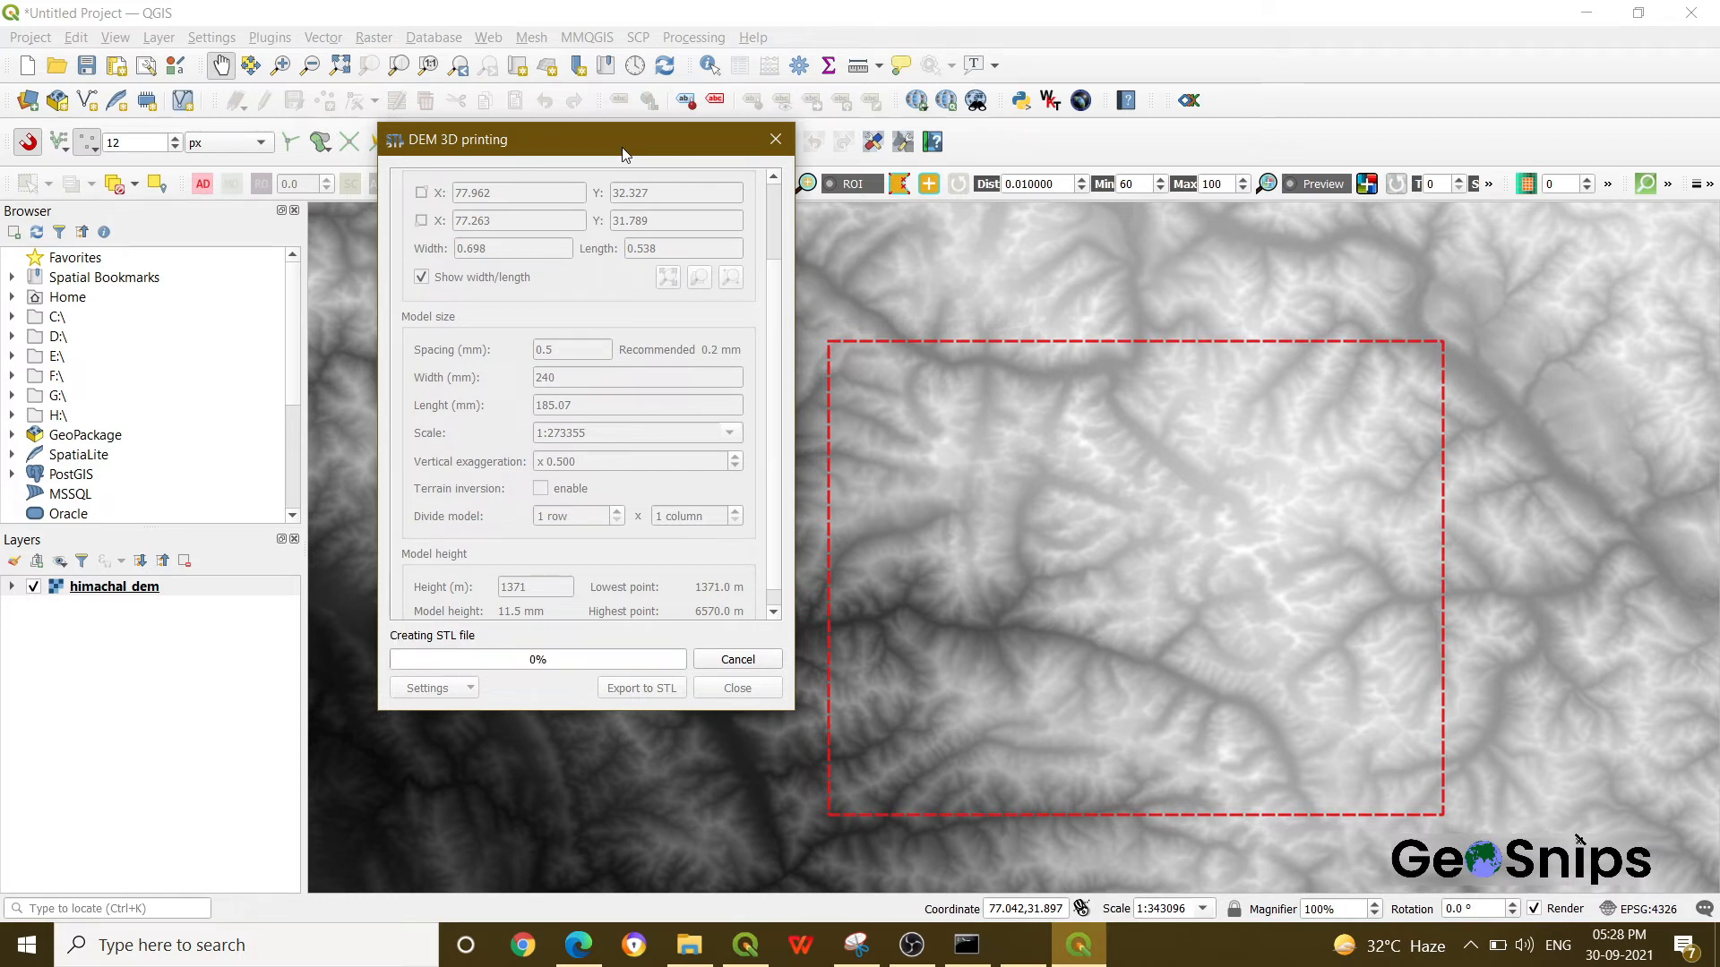
mouse_move(711, 569)
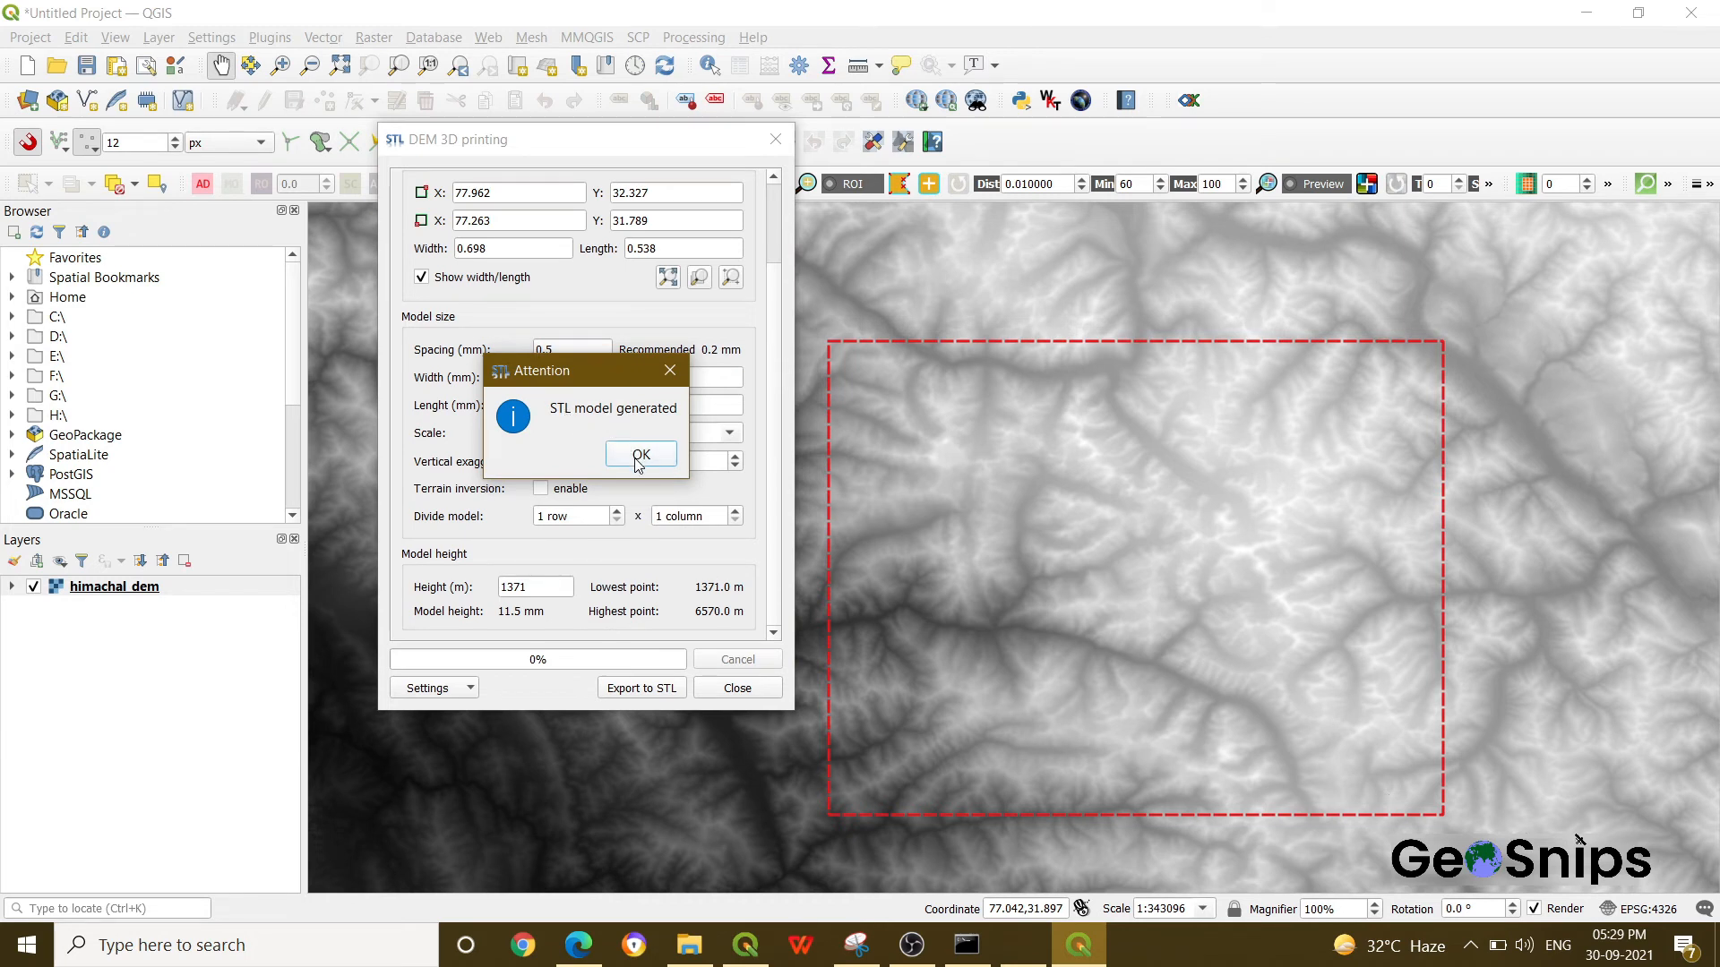
click(639, 455)
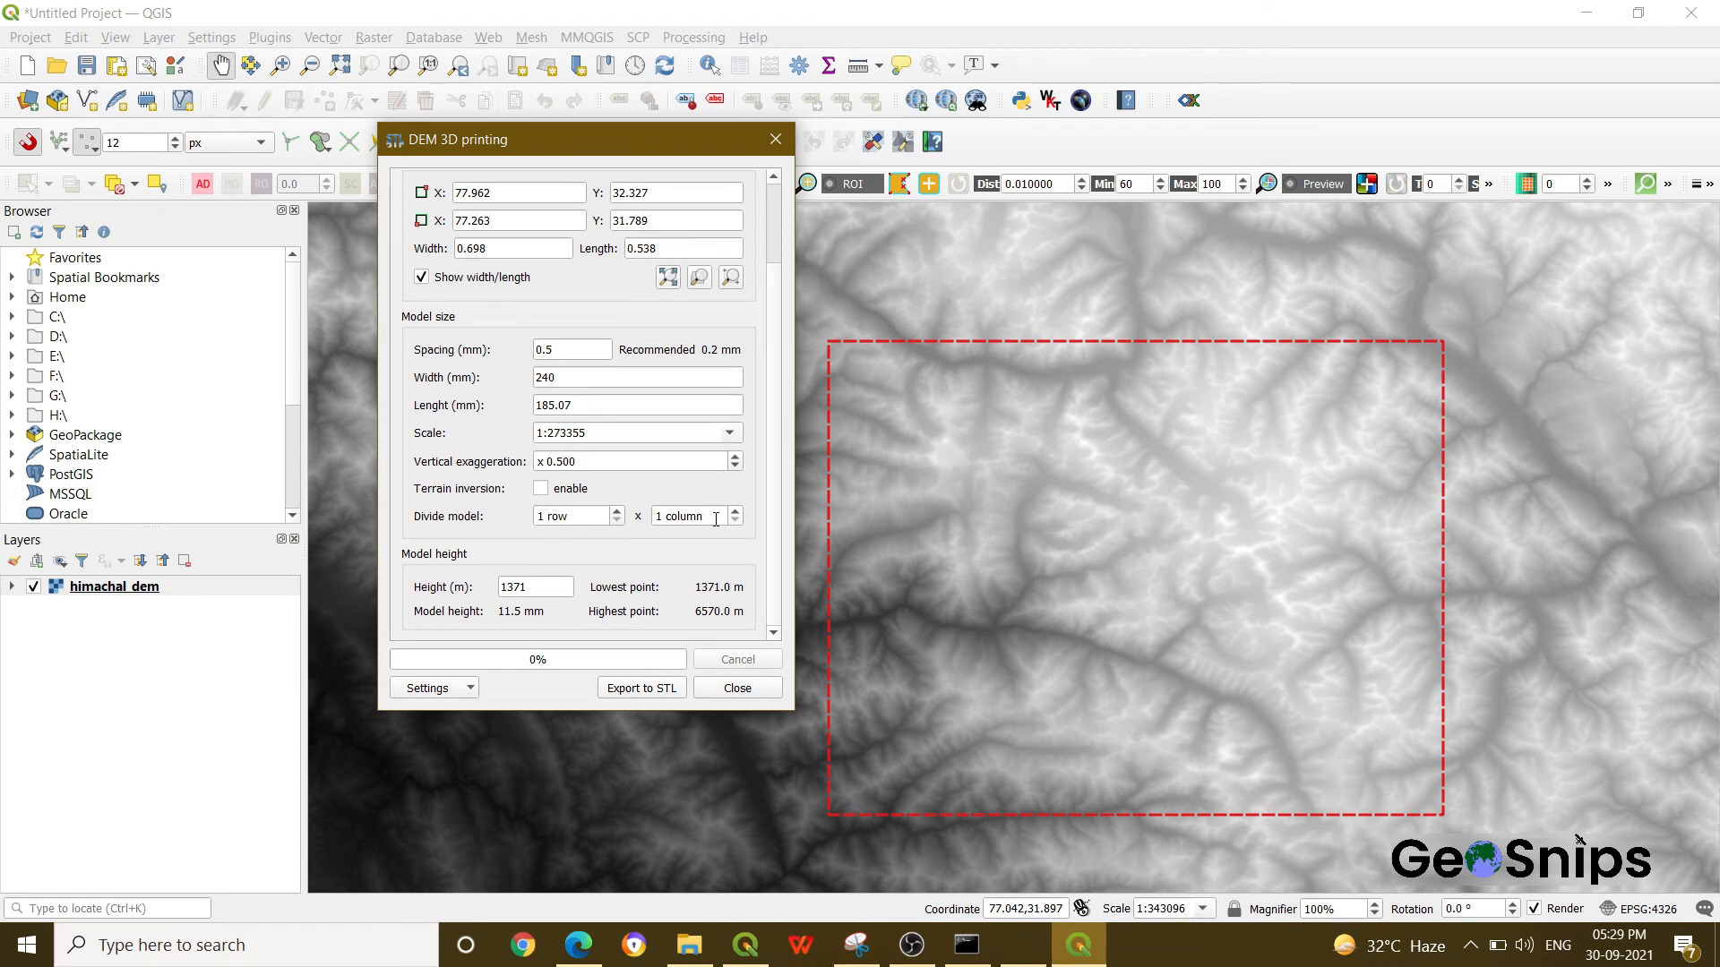
key(alt+tab)
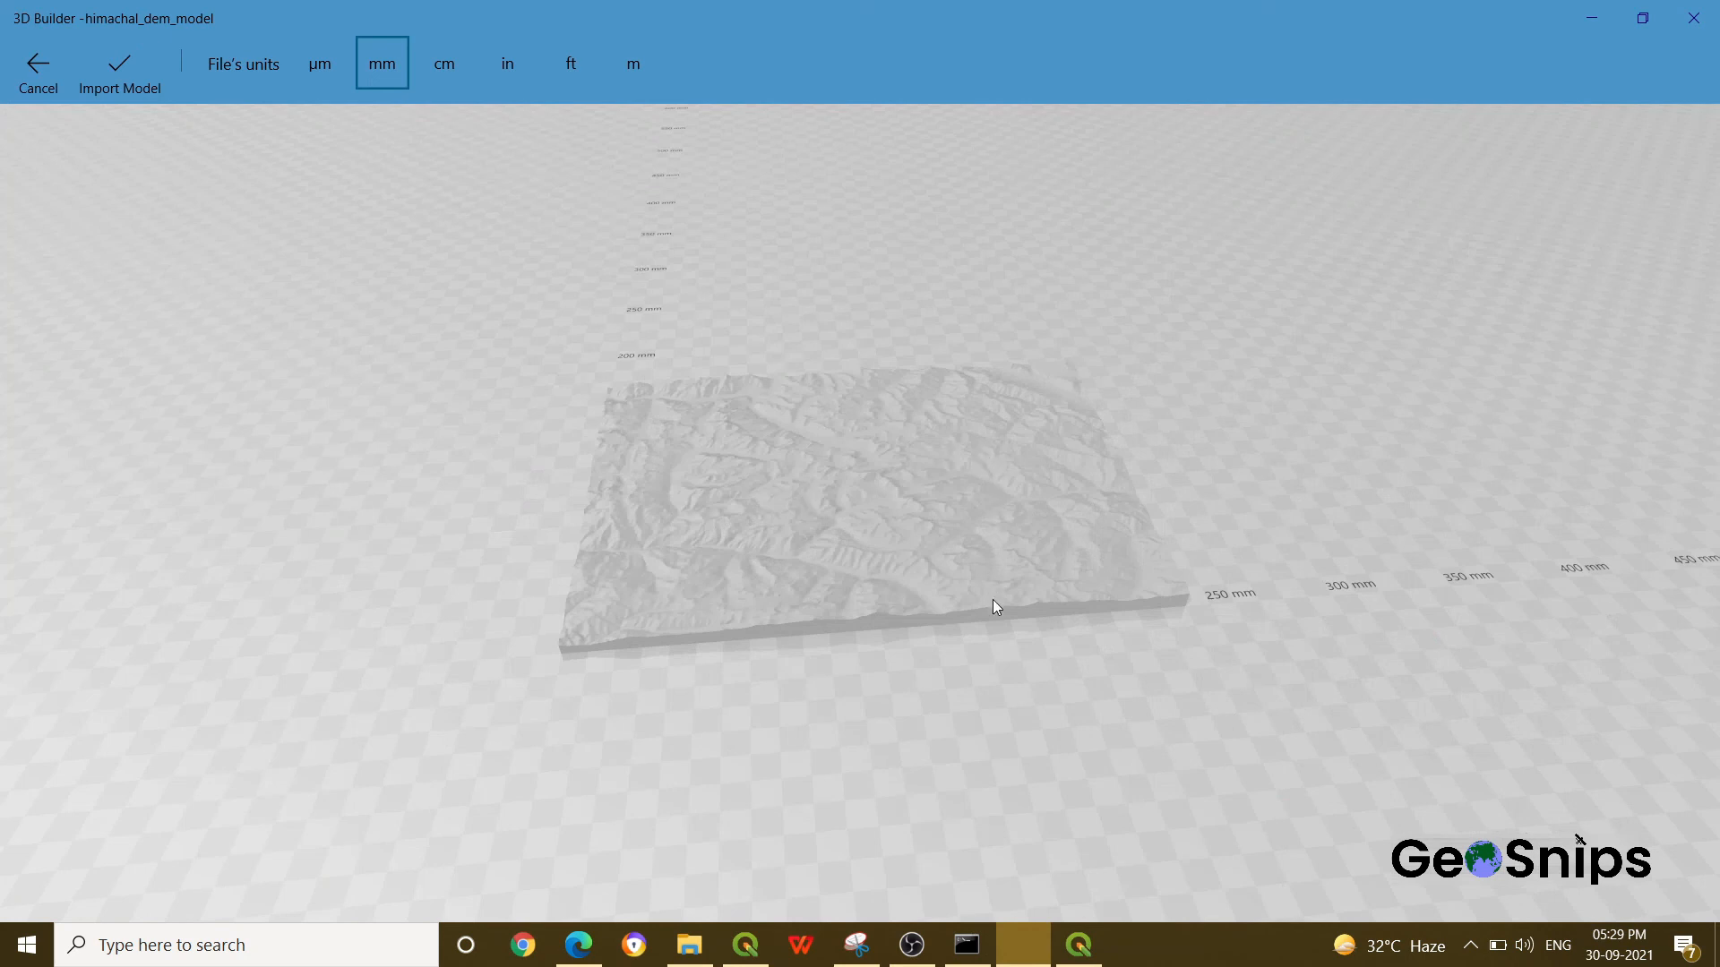
Orbit the himachal_dem_model terrain to inspect its relief and base edges from the side.
drag(994, 608, 691, 609)
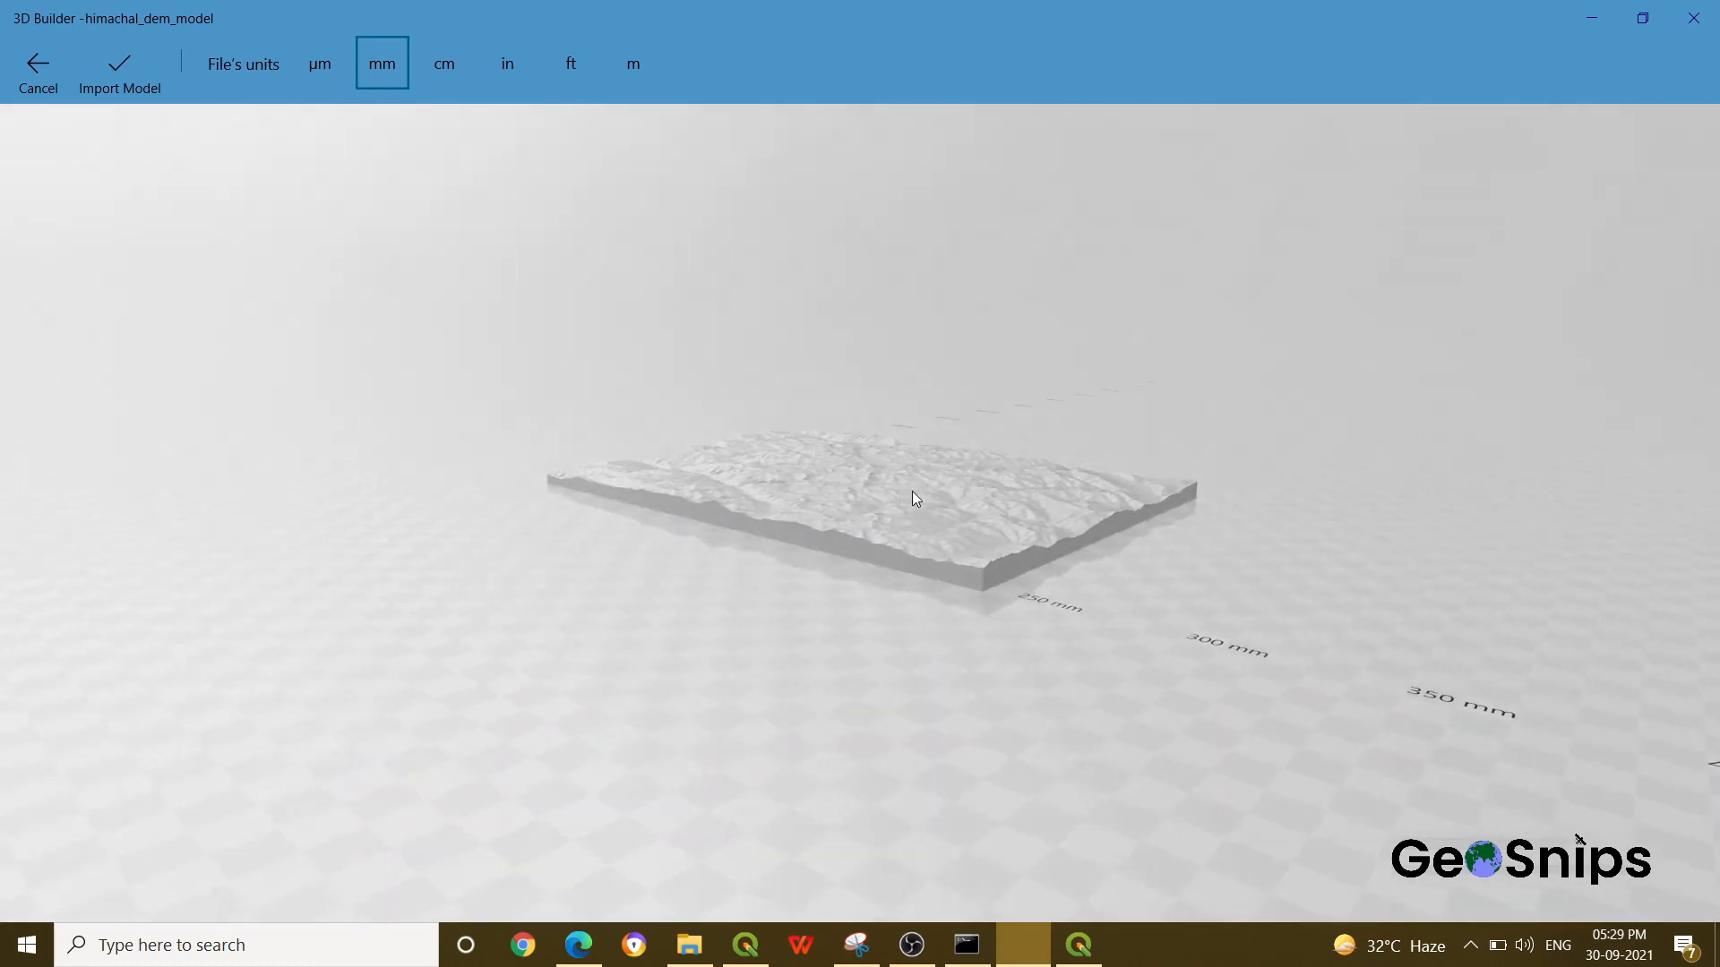
drag(915, 500, 609, 510)
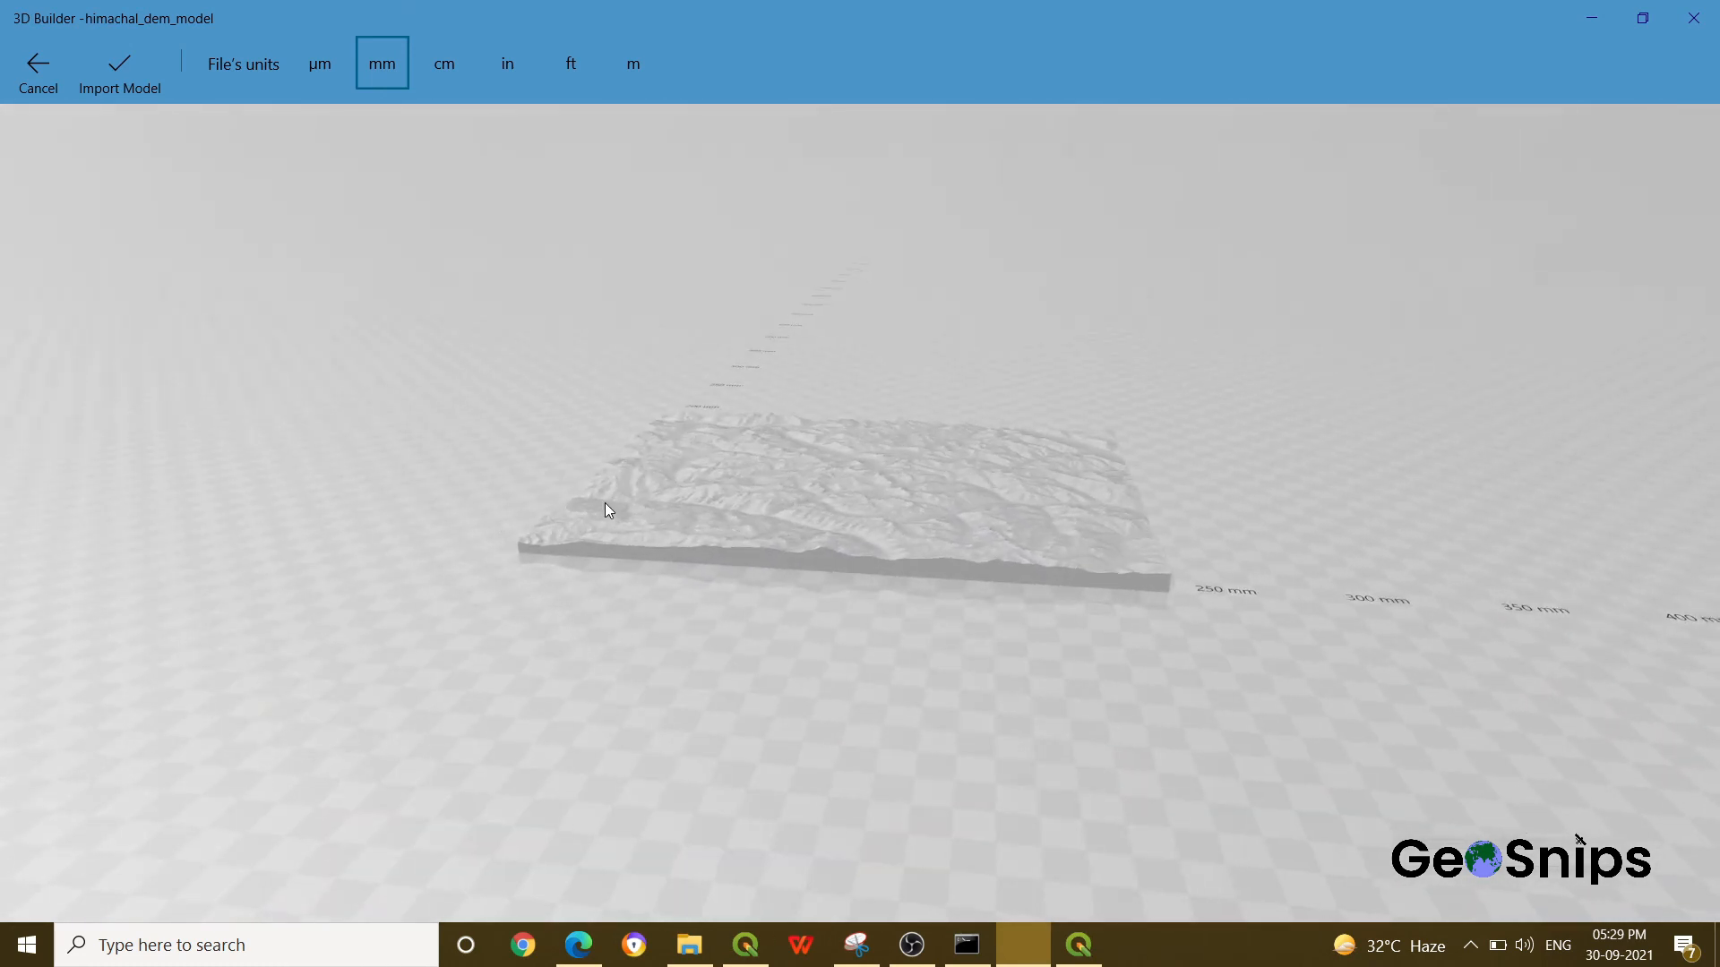
drag(609, 510, 844, 623)
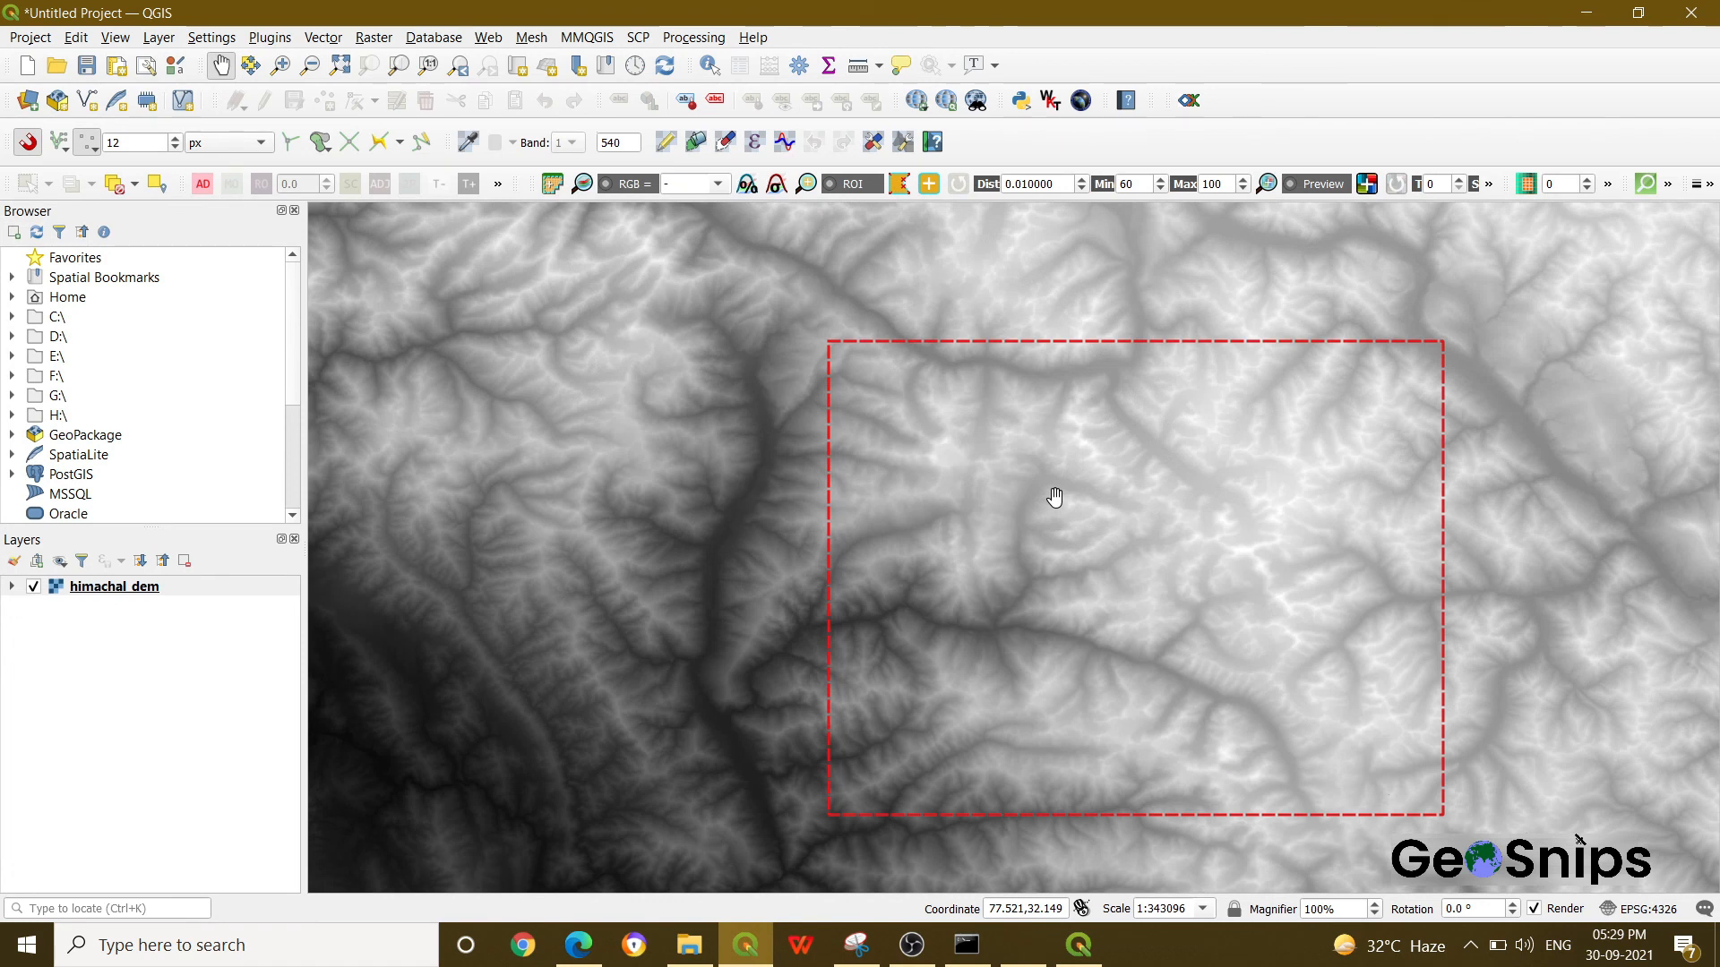
mouse_move(892, 360)
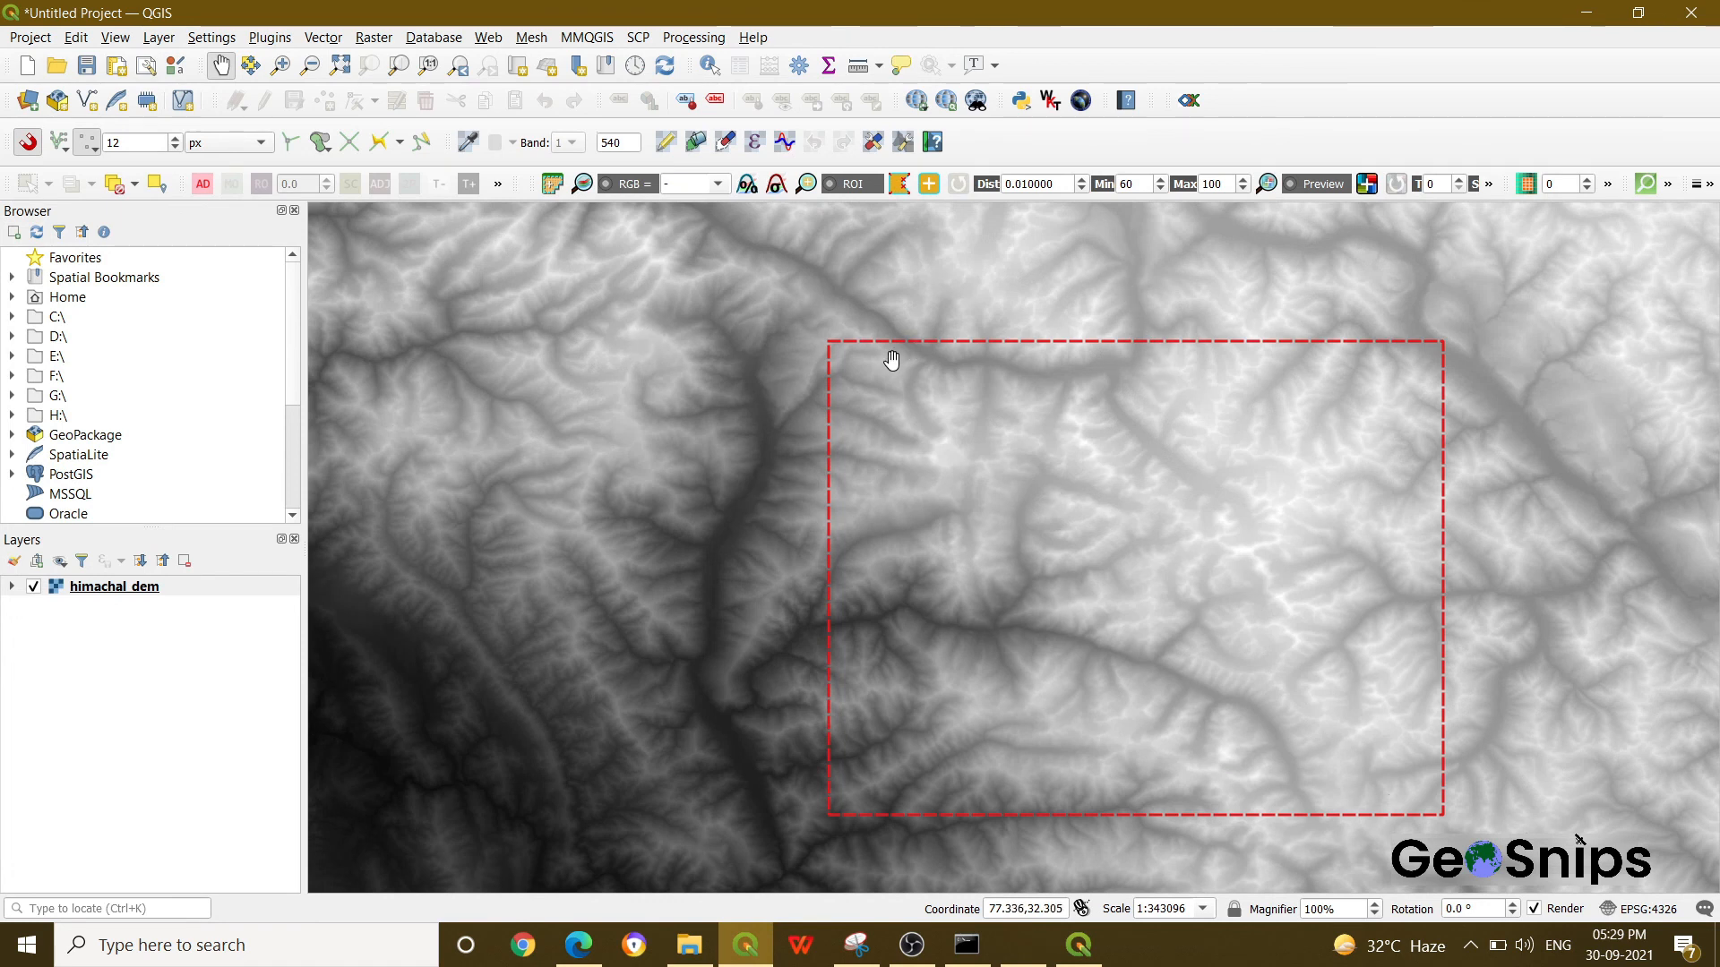
mouse_move(887, 426)
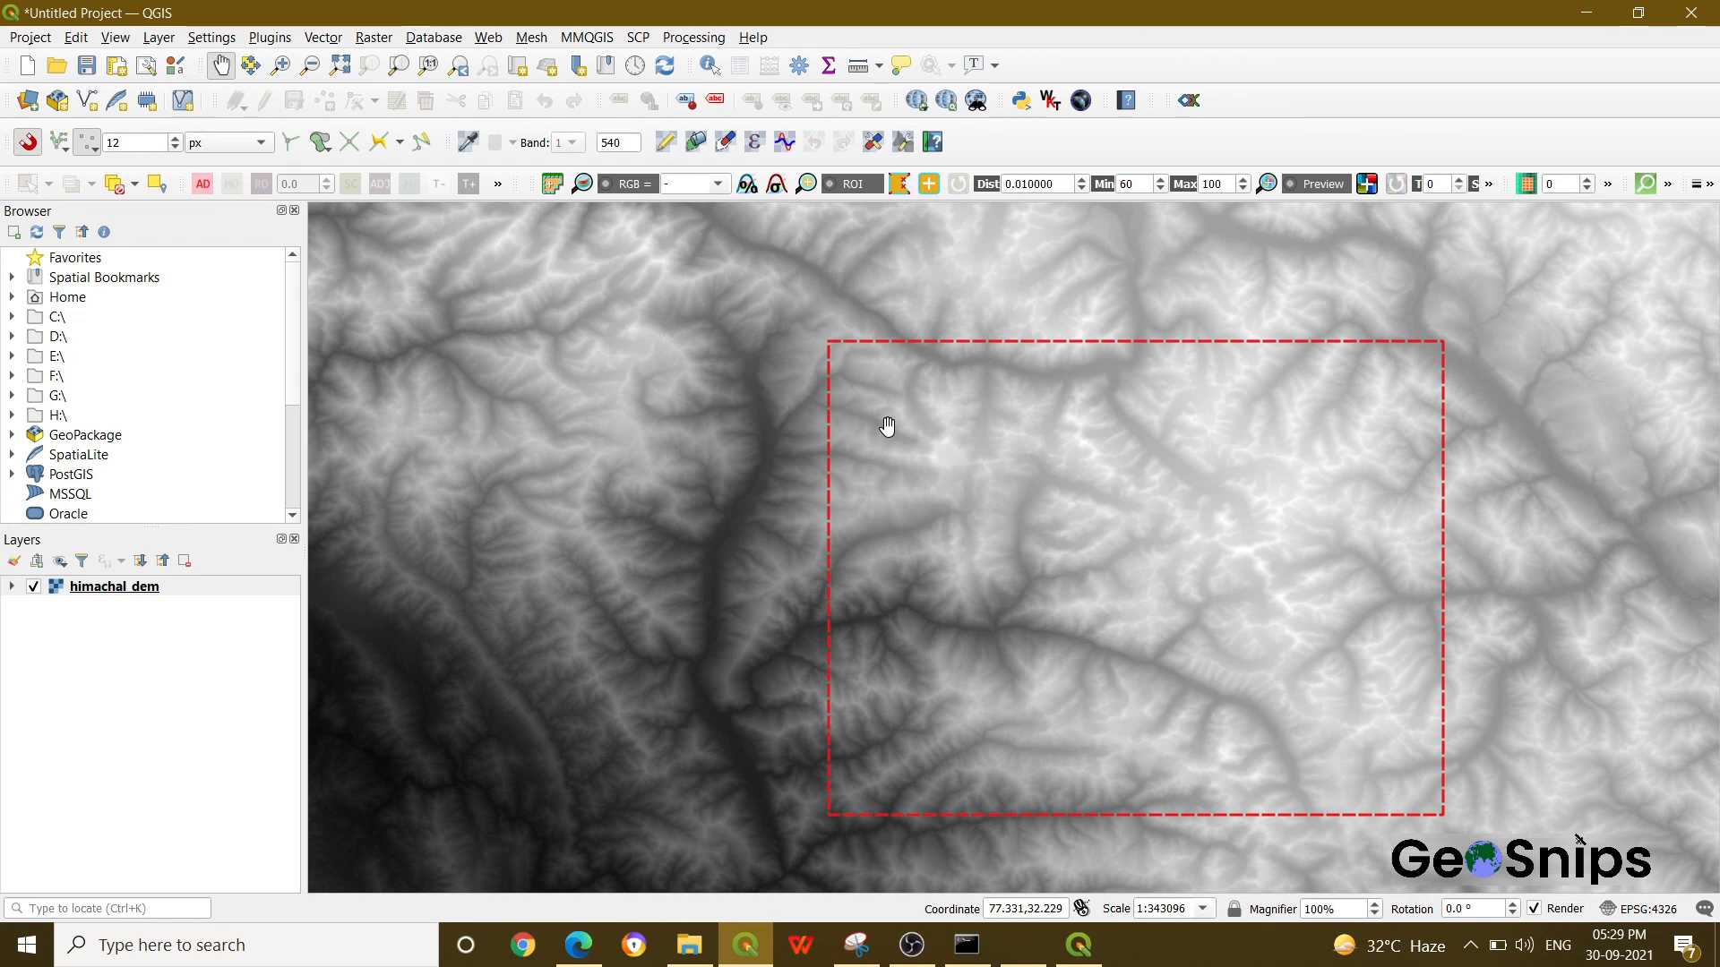
mouse_move(910, 878)
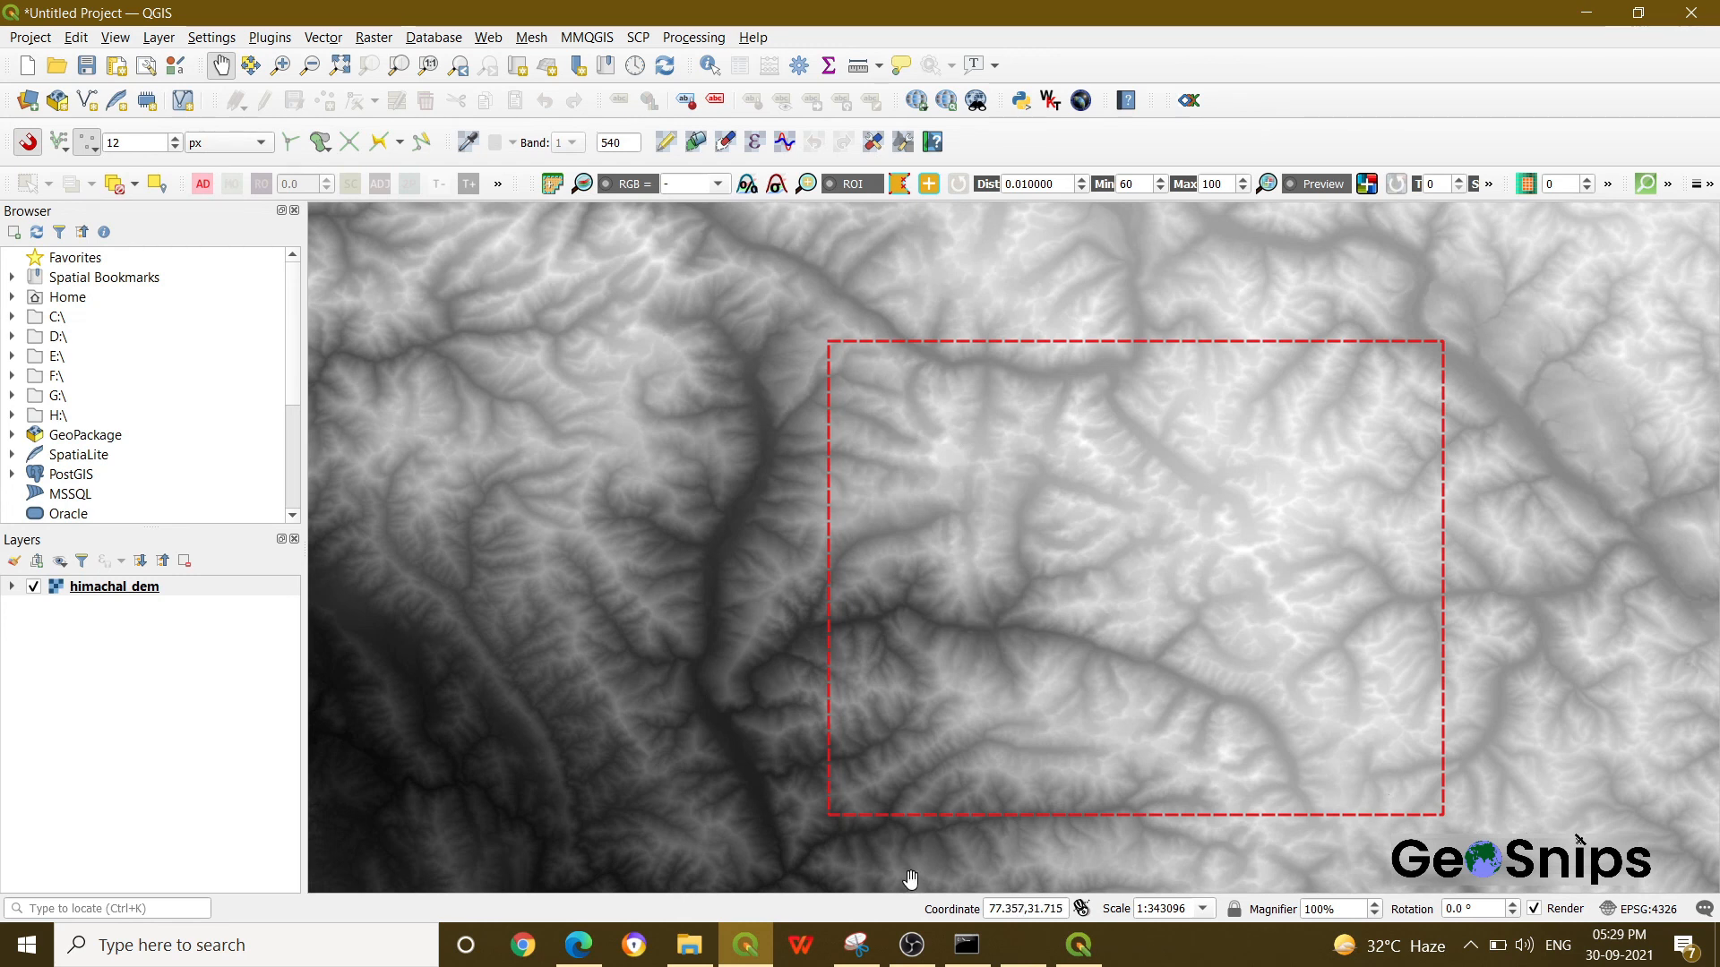